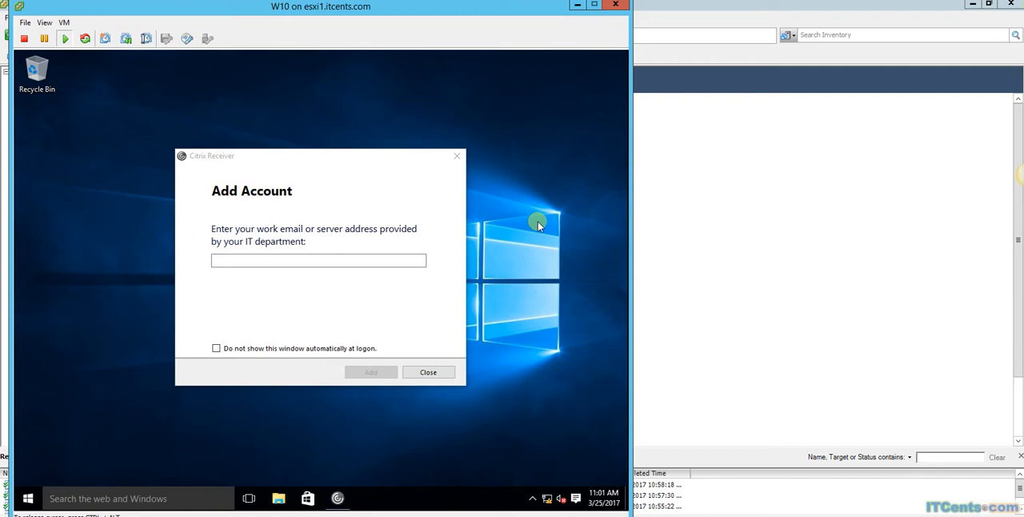
{"action": "mouse_move", "coordinate": [295, 46]}
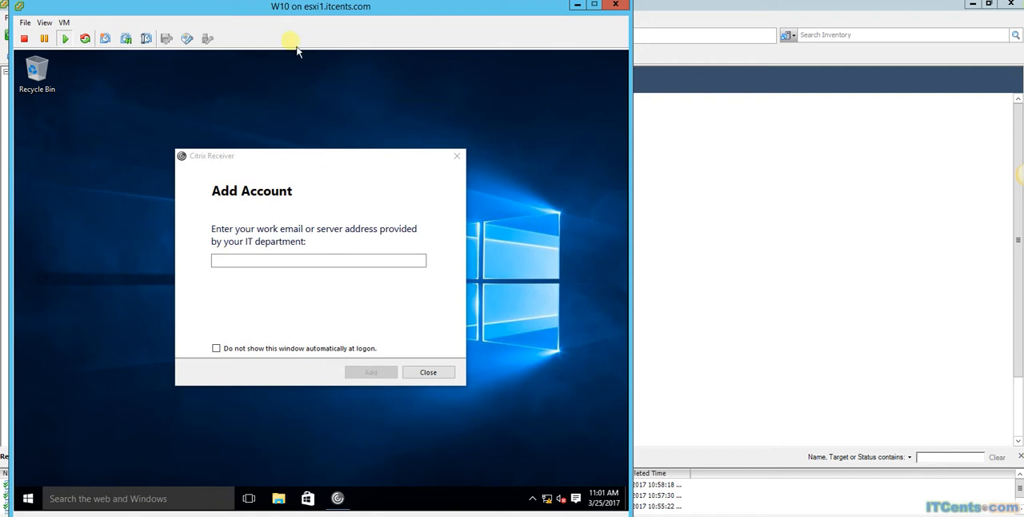
{"action": "mouse_move", "coordinate": [291, 33]}
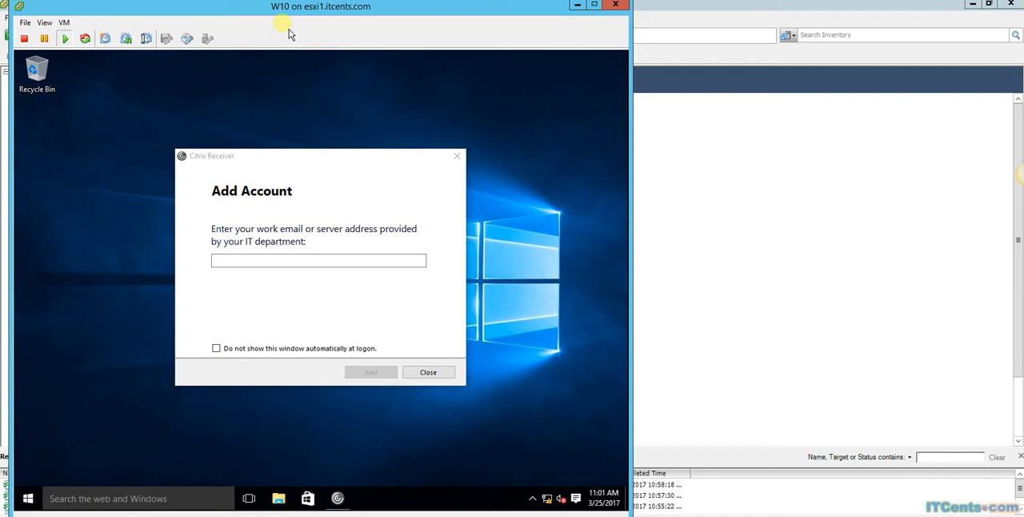
{"action": "mouse_move", "coordinate": [319, 120]}
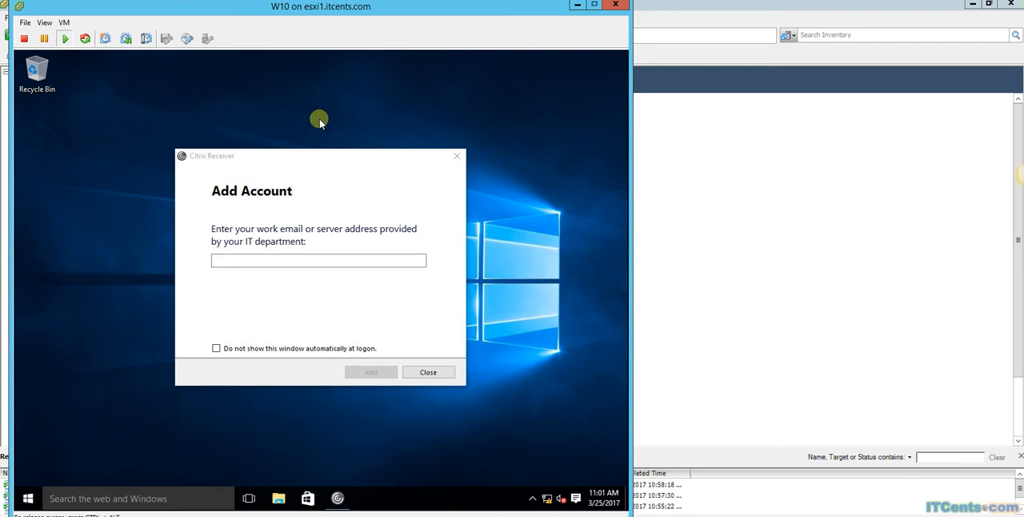
{"action": "mouse_move", "coordinate": [453, 158]}
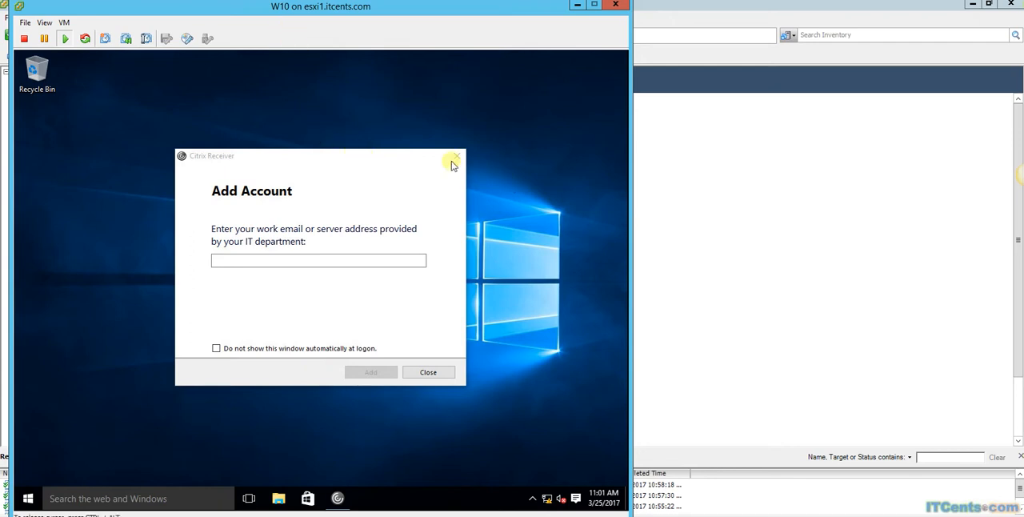
{"action": "mouse_move", "coordinate": [456, 156]}
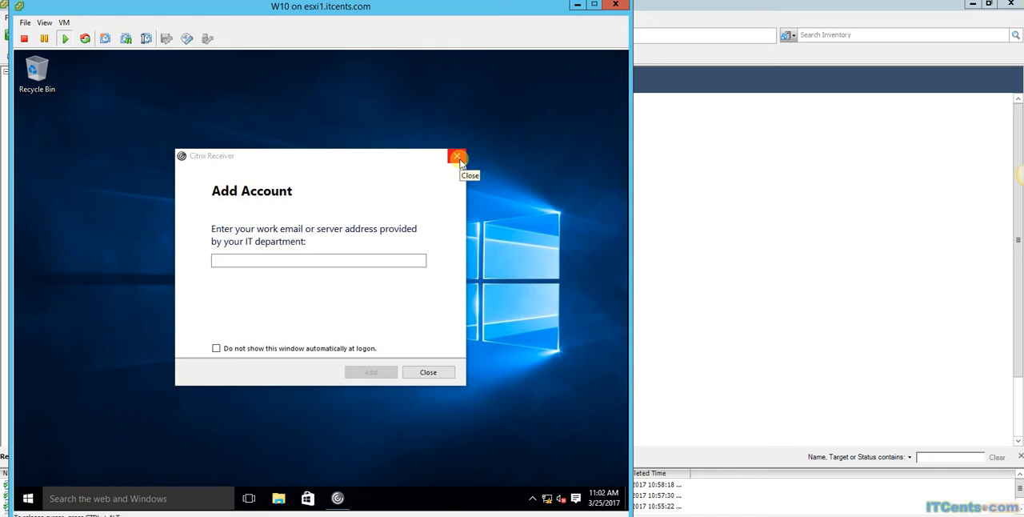
Close the Citrix Receiver Add Account prompt to reveal the Windows 10 desktop.
{"action": "left_click", "coordinate": [457, 156]}
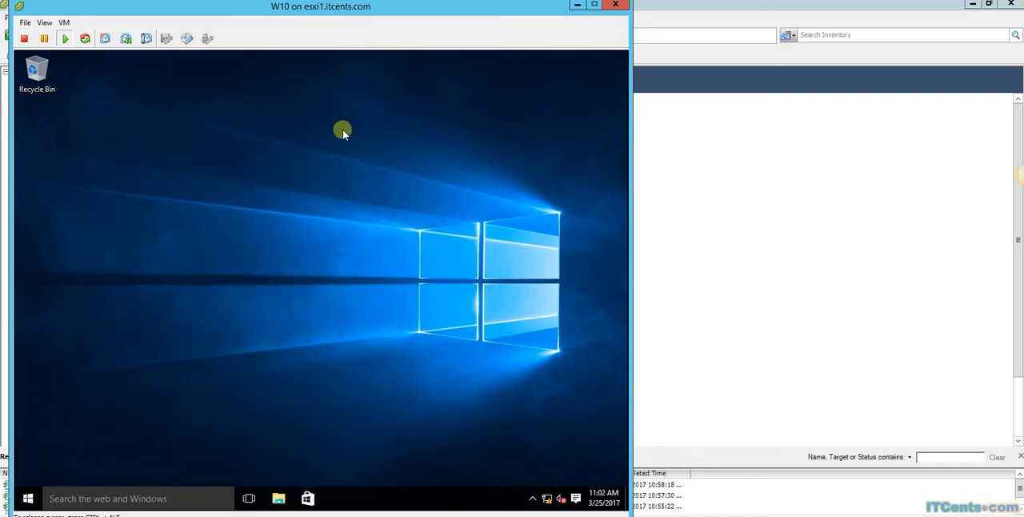
{"action": "mouse_move", "coordinate": [506, 336]}
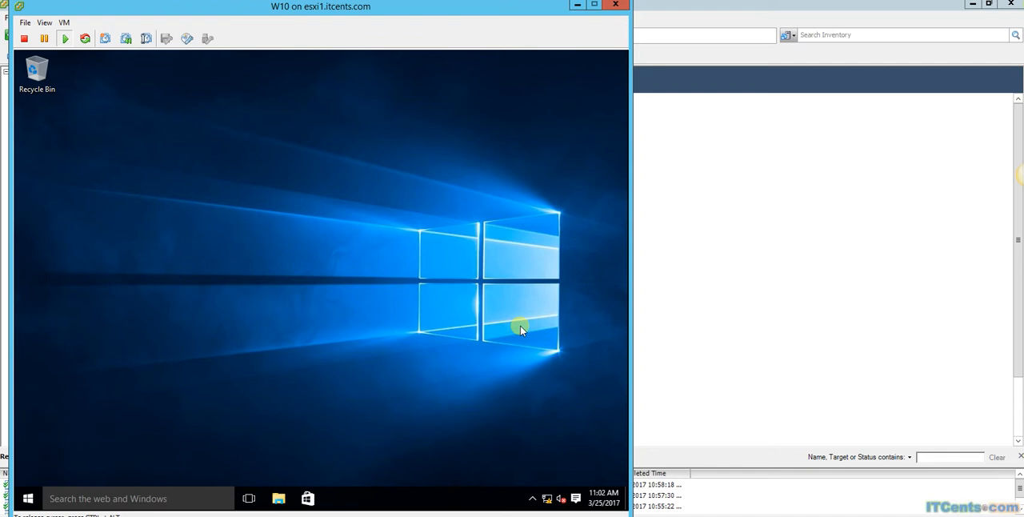
{"action": "mouse_move", "coordinate": [409, 398]}
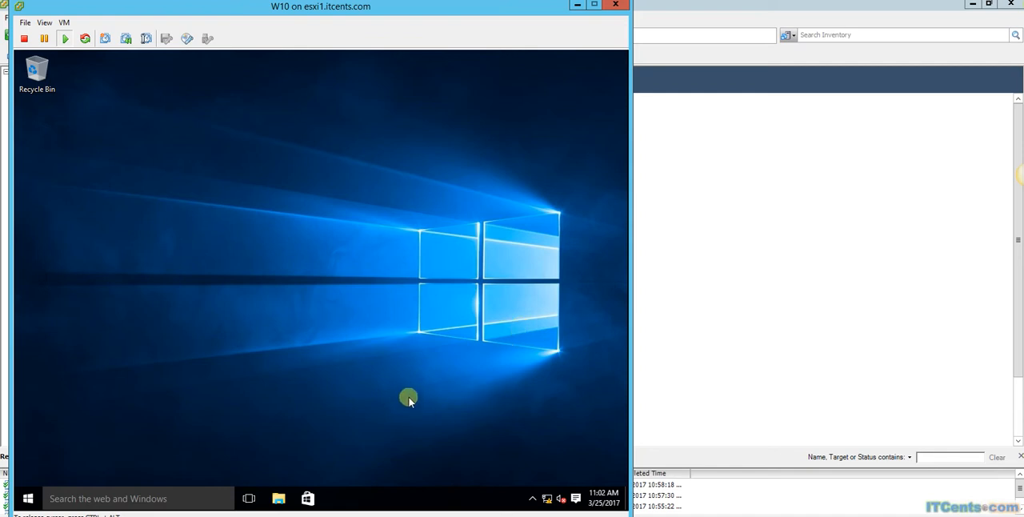
{"action": "mouse_move", "coordinate": [404, 398]}
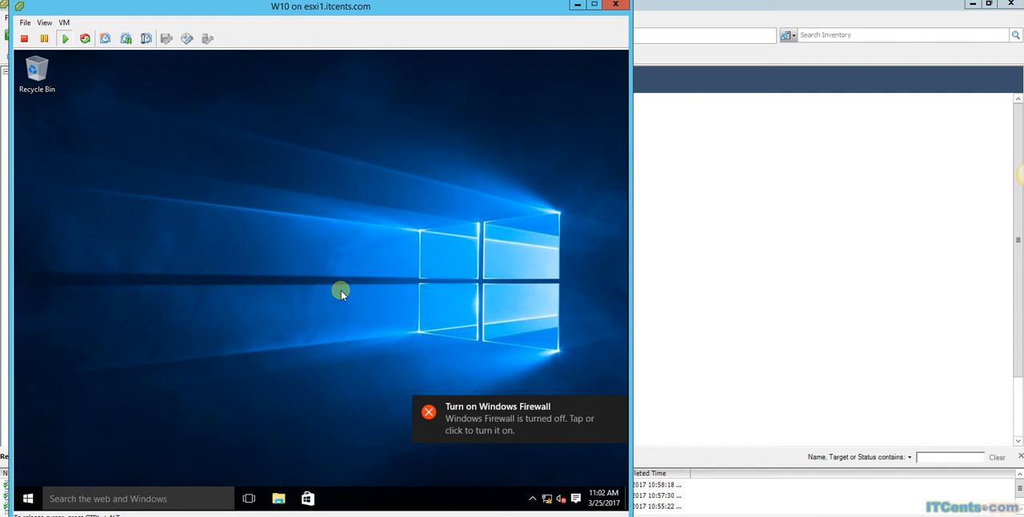
{"action": "mouse_move", "coordinate": [179, 140]}
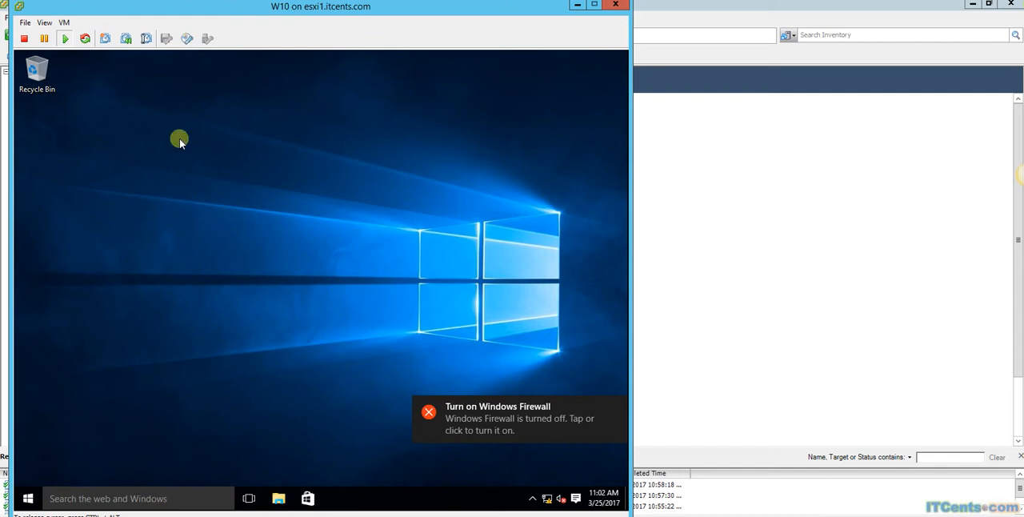
{"action": "mouse_move", "coordinate": [392, 240]}
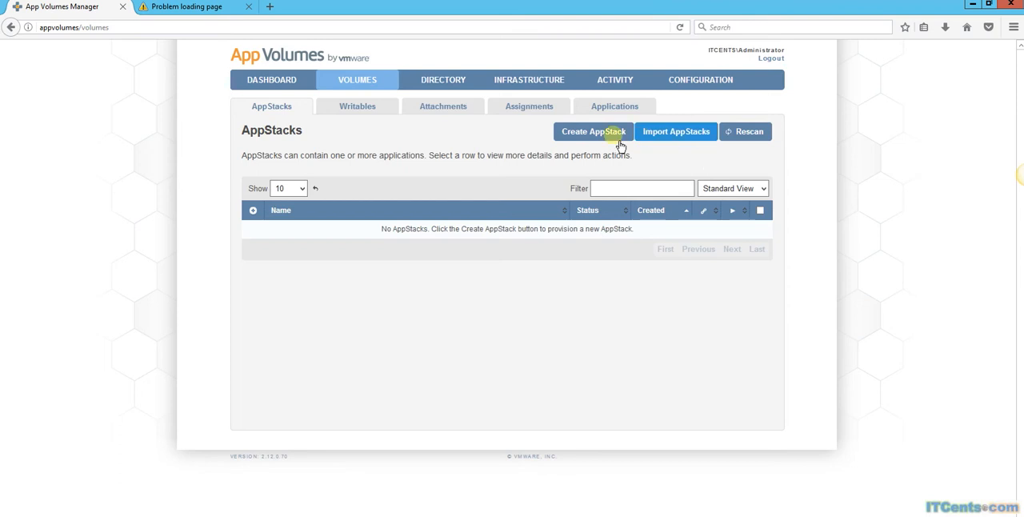
Start a new AppStack named 'TestAppStacks' on datastore1 with the 20GB template.
{"action": "left_click", "coordinate": [593, 131]}
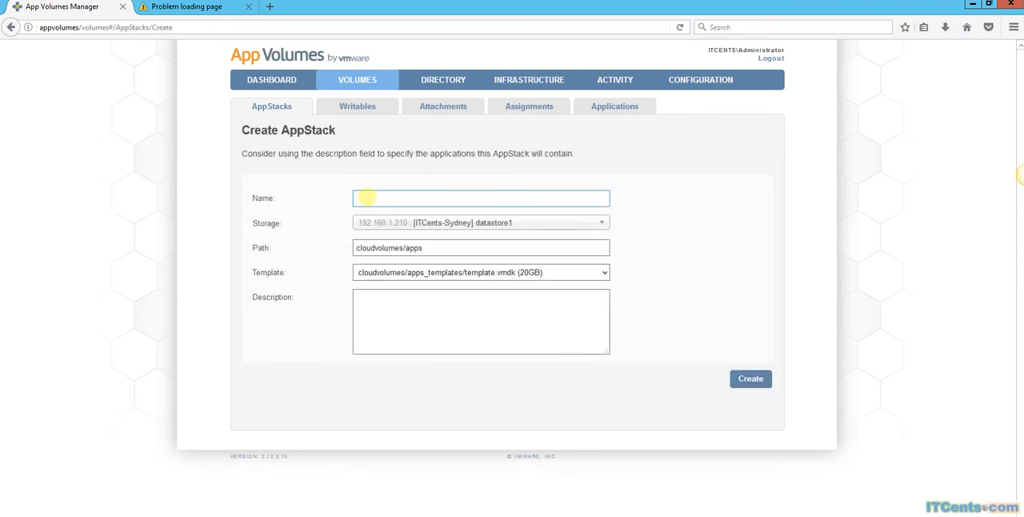
{"action": "type", "text": "TestApp"}
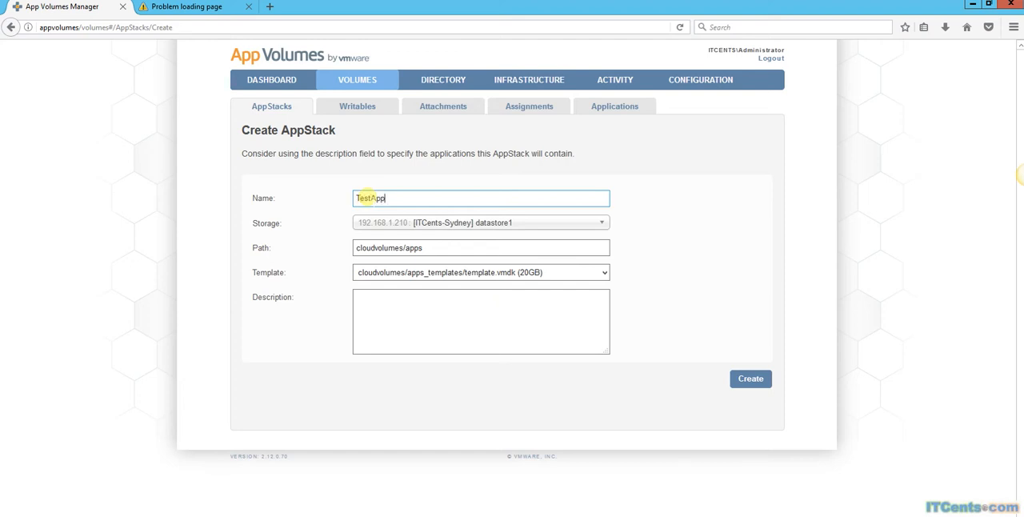
{"action": "type", "text": "Stack"}
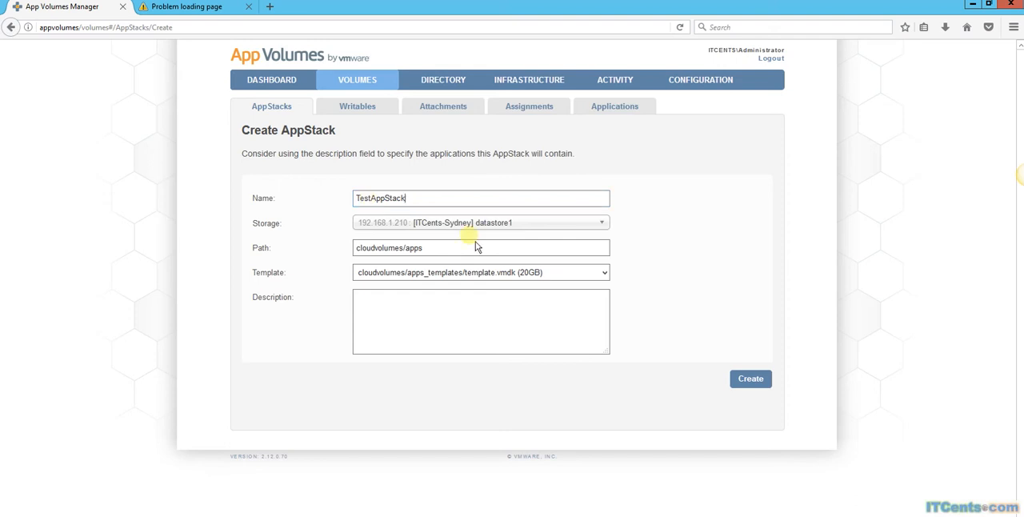
{"action": "type", "text": "s"}
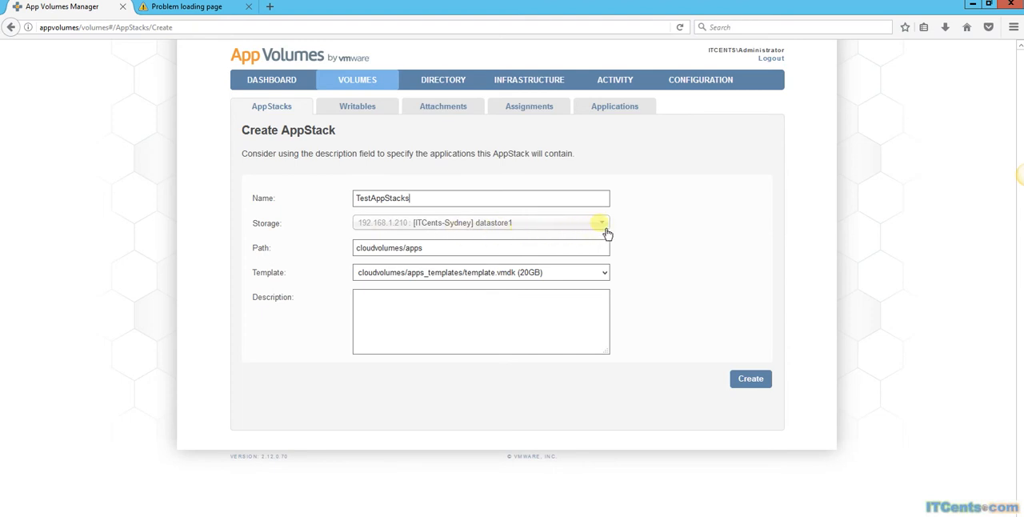
{"action": "mouse_move", "coordinate": [343, 276]}
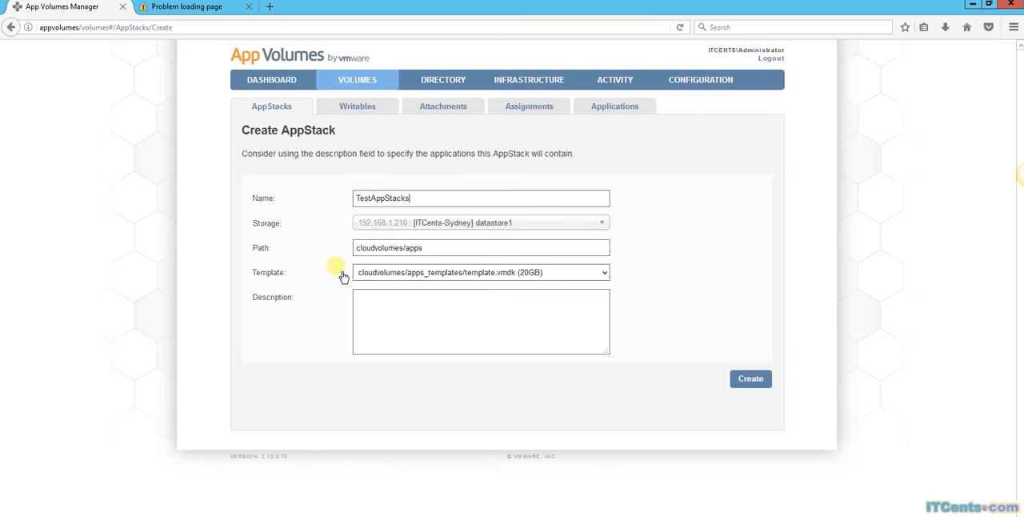
{"action": "left_click", "coordinate": [480, 247]}
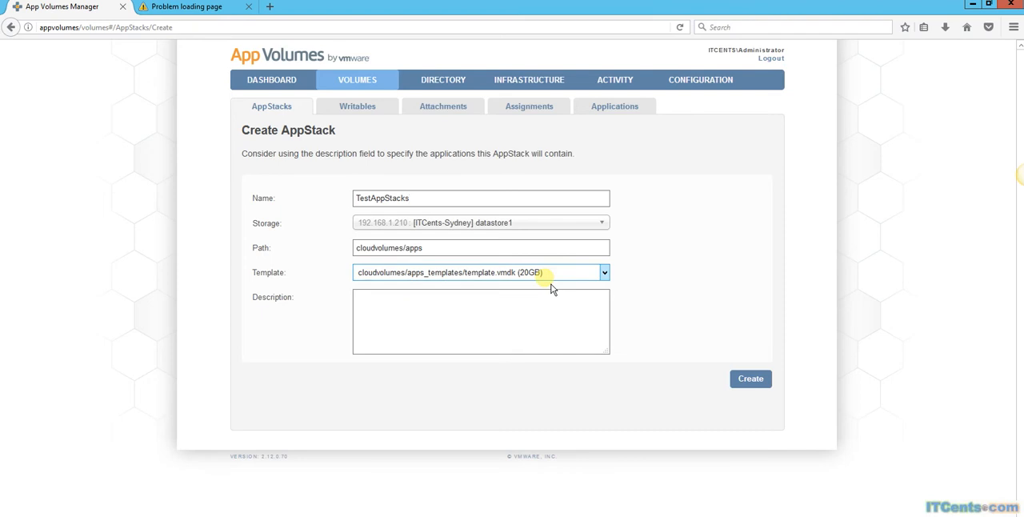
{"action": "mouse_move", "coordinate": [749, 379]}
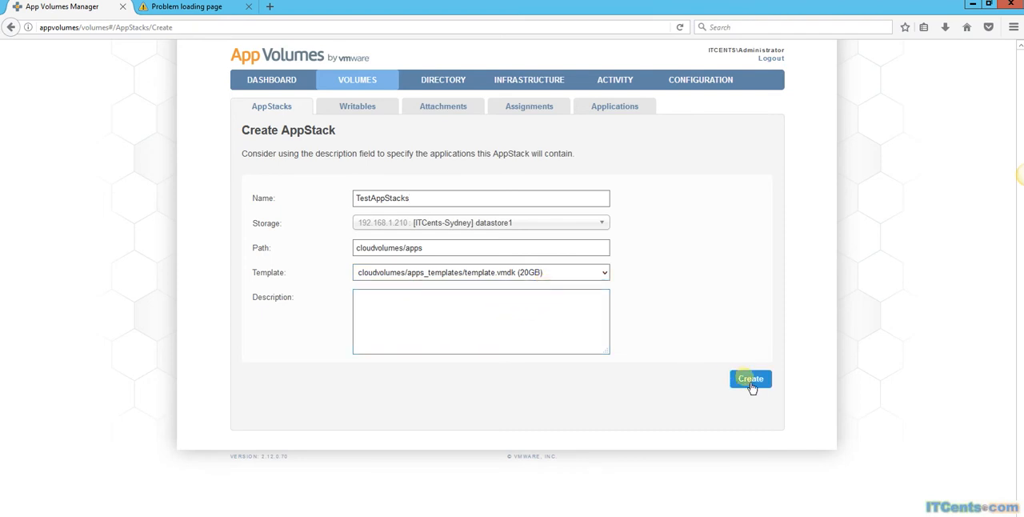
Create the TestAppStacks AppStack with Wait for completion enabled.
{"action": "left_click", "coordinate": [750, 378]}
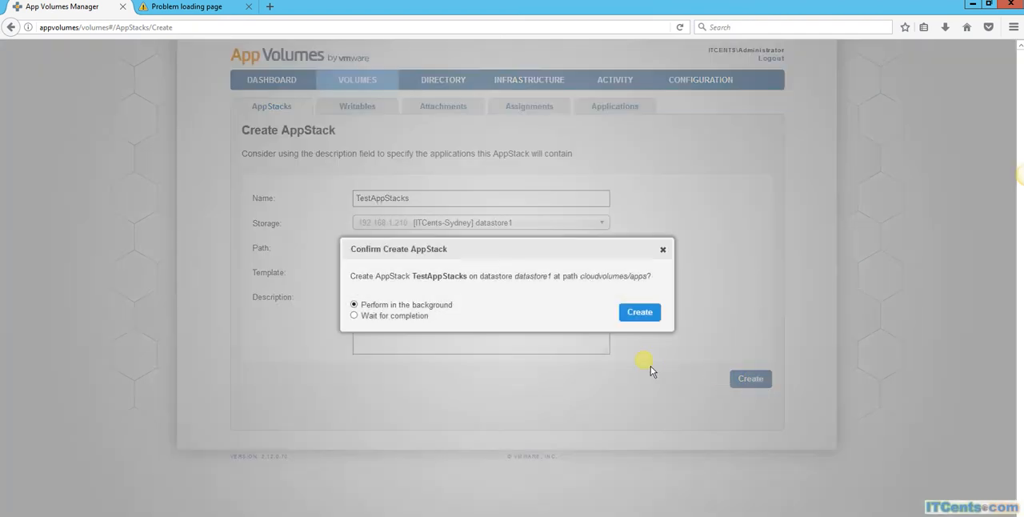
{"action": "mouse_move", "coordinate": [428, 295]}
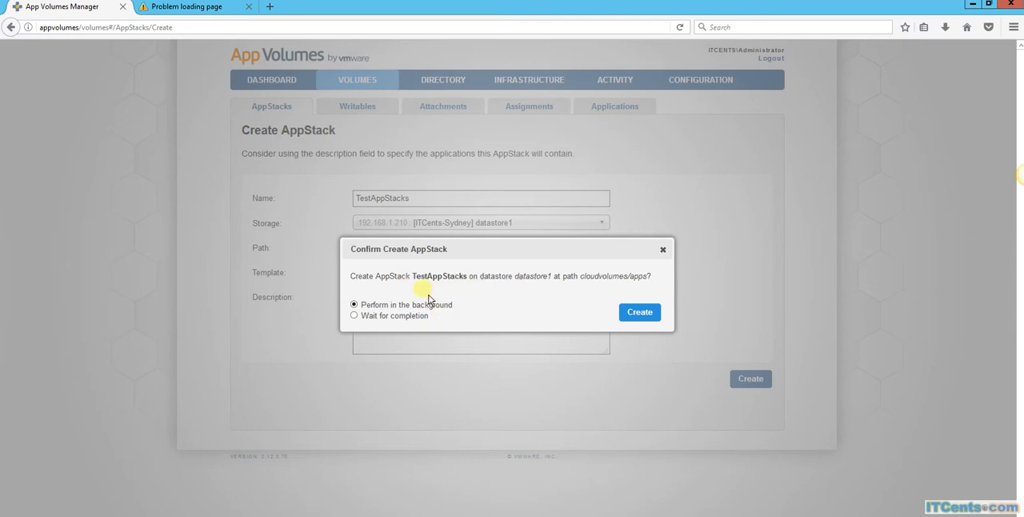
{"action": "mouse_move", "coordinate": [455, 289]}
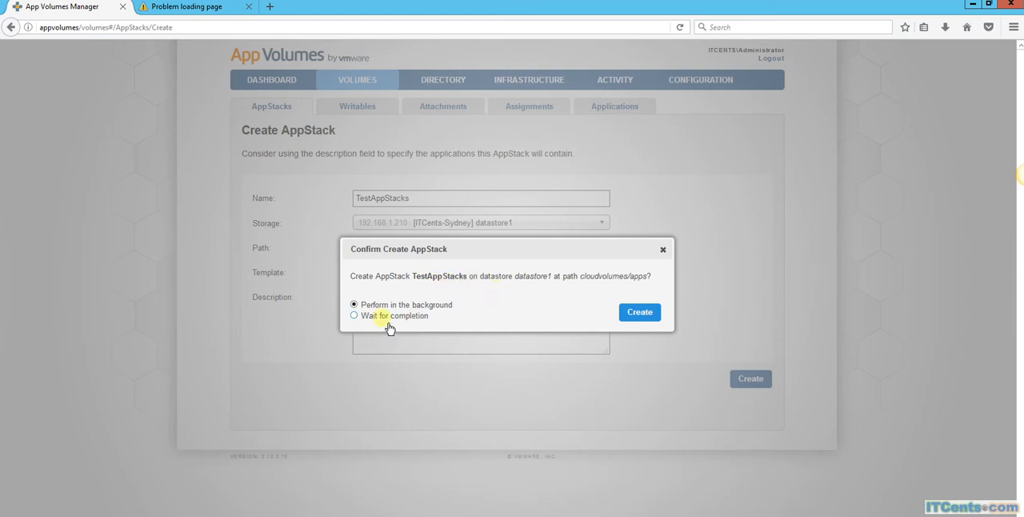
{"action": "left_click", "coordinate": [354, 316]}
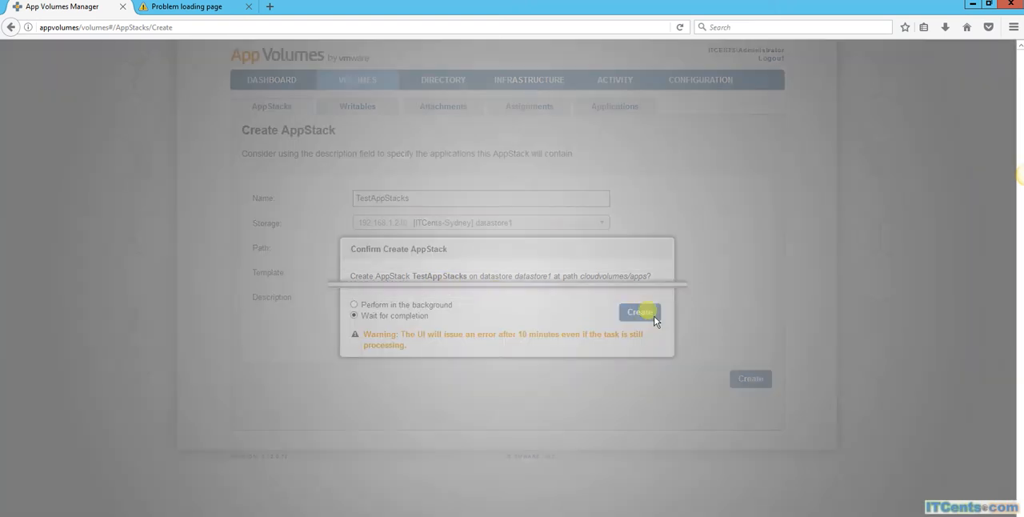
{"action": "left_click", "coordinate": [640, 311]}
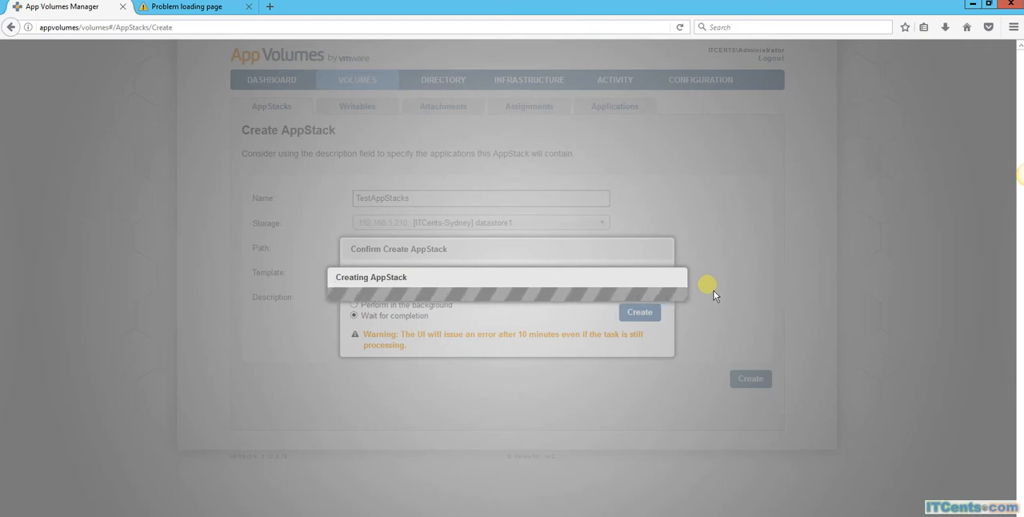
{"action": "left_click", "coordinate": [638, 312]}
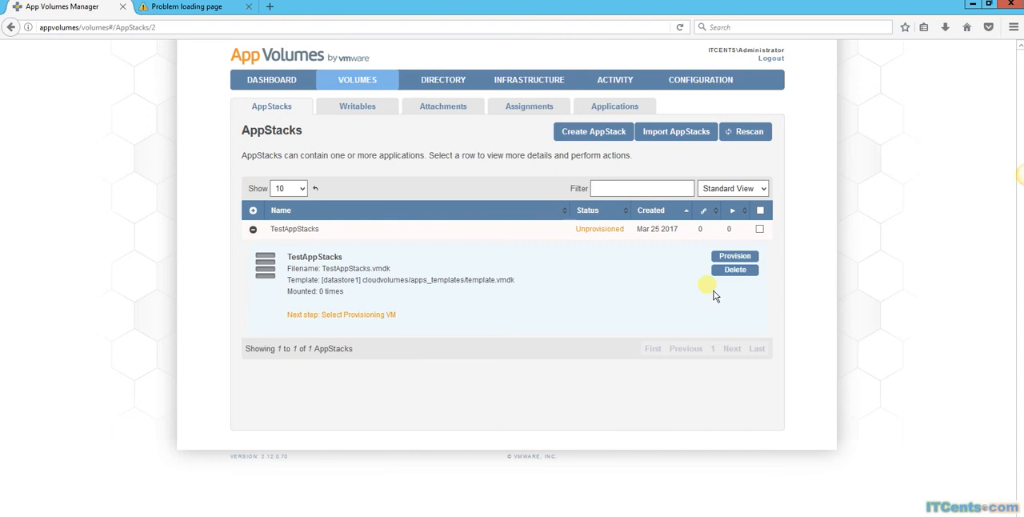
{"action": "mouse_move", "coordinate": [315, 248]}
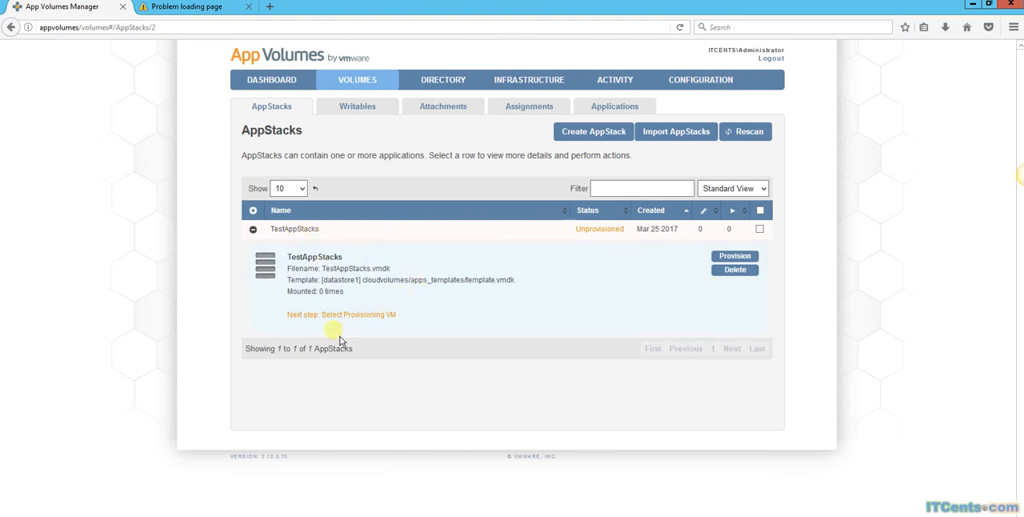
{"action": "mouse_move", "coordinate": [566, 377]}
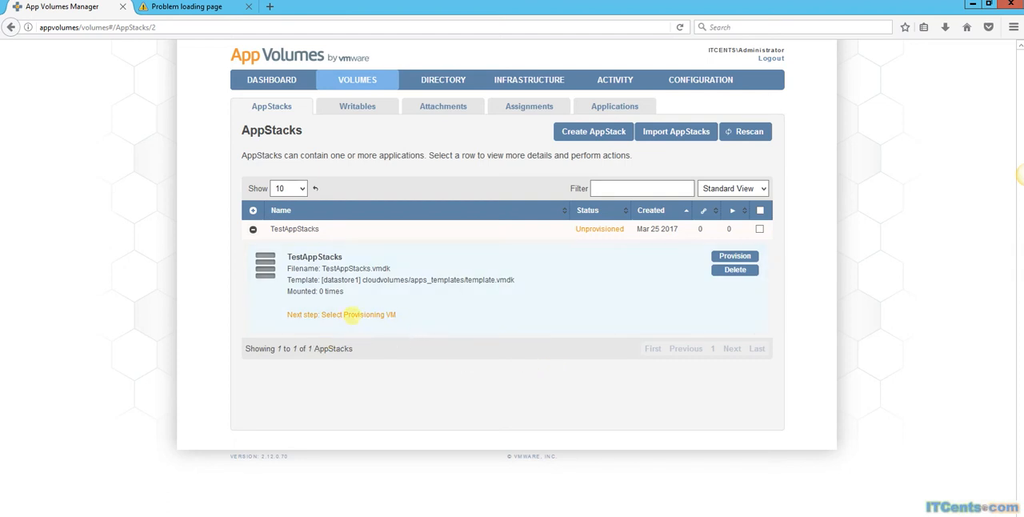
{"action": "mouse_move", "coordinate": [404, 332]}
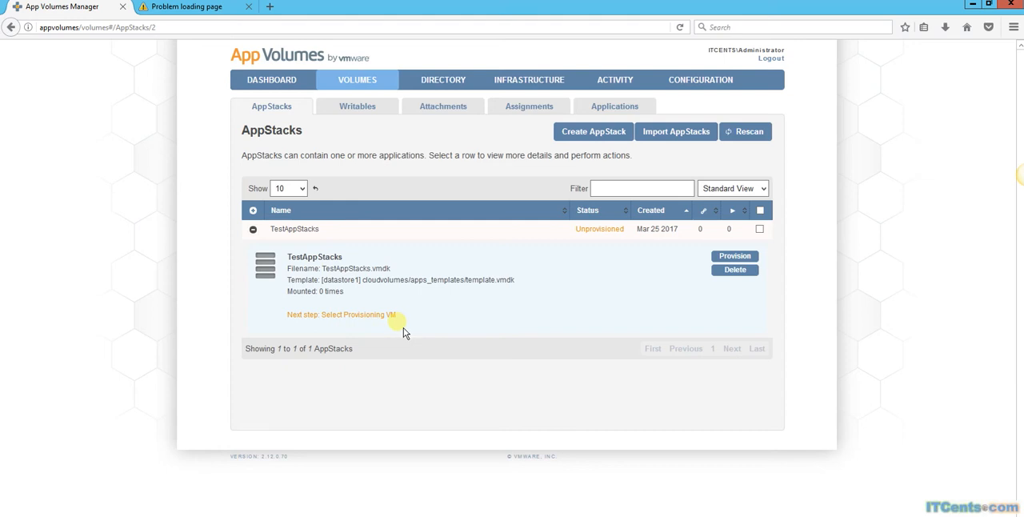
{"action": "mouse_move", "coordinate": [358, 312]}
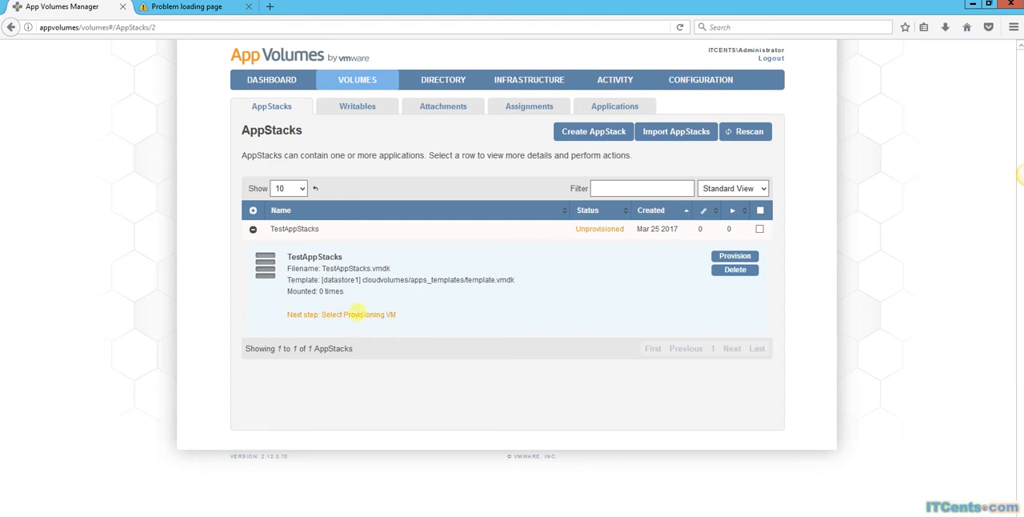
{"action": "mouse_move", "coordinate": [735, 256]}
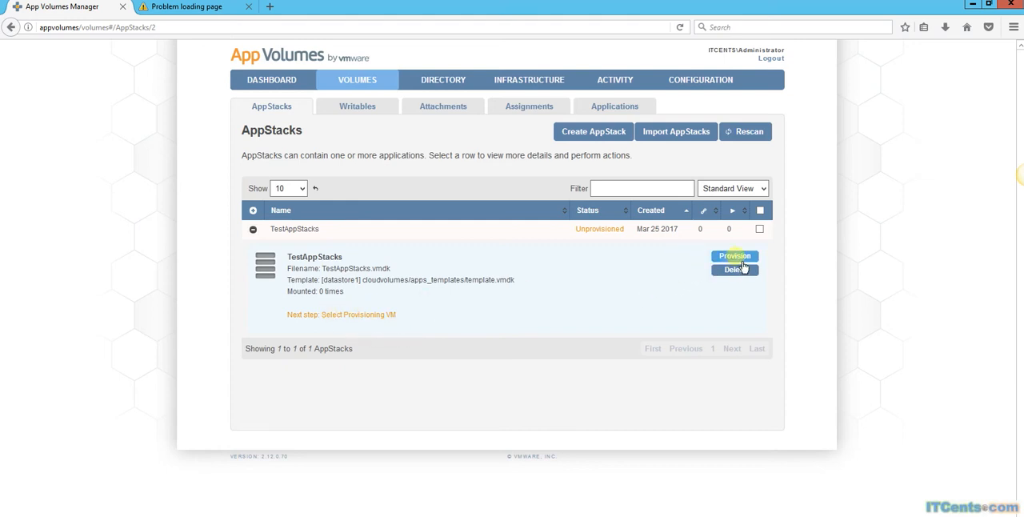
Start provisioning the TestAppStacks AppStack from its expanded row.
{"action": "left_click", "coordinate": [733, 256]}
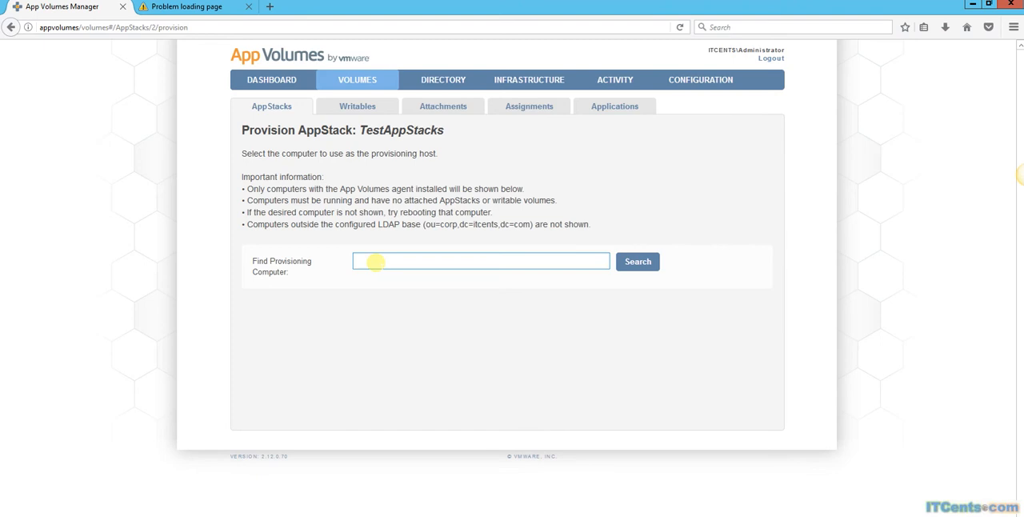
Search available computers and select ITCENTS\W10$ as the provisioning host.
{"action": "left_click", "coordinate": [480, 261]}
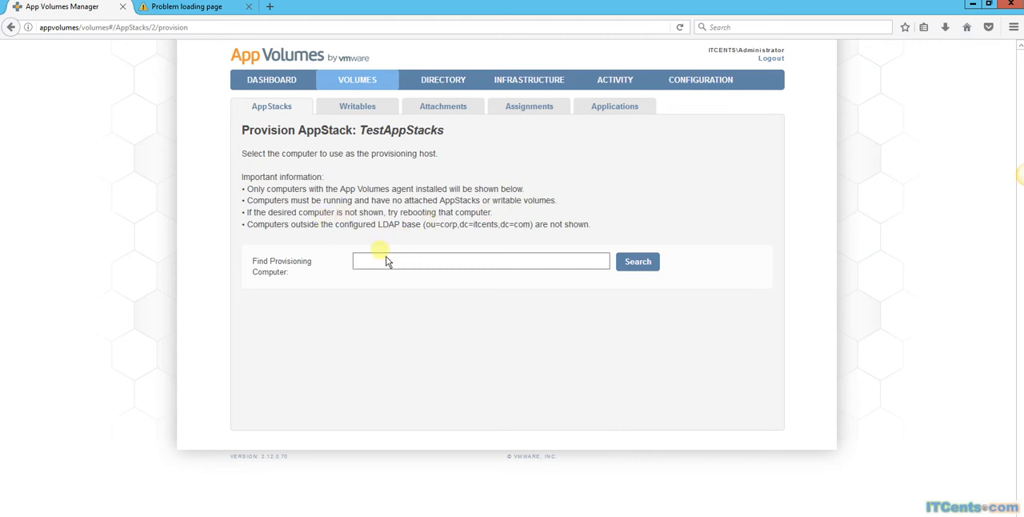
{"action": "left_click", "coordinate": [480, 261]}
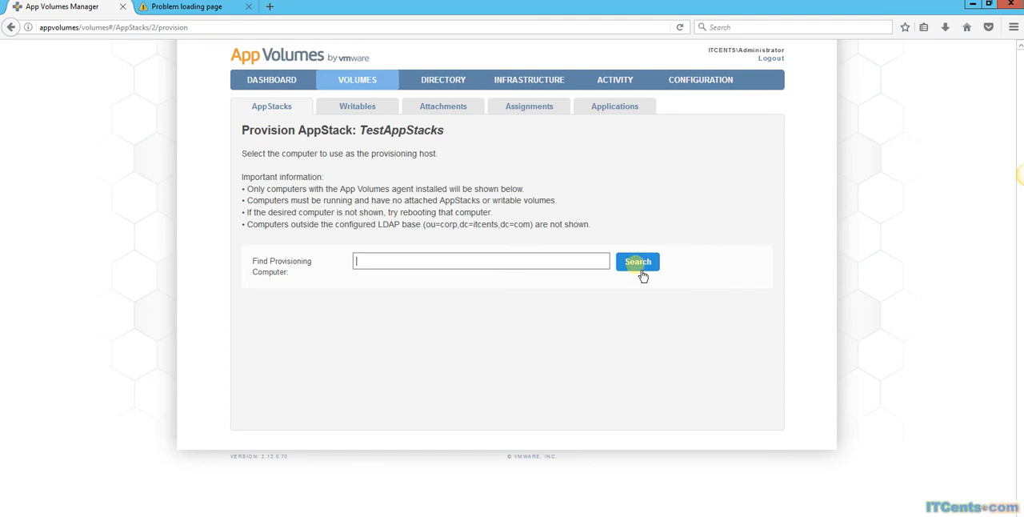
{"action": "left_click", "coordinate": [638, 262]}
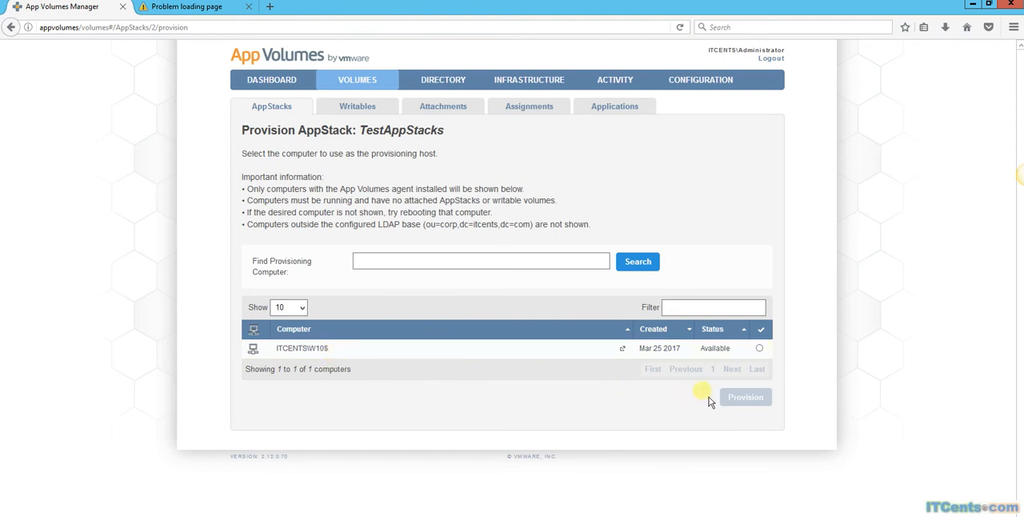
{"action": "left_click", "coordinate": [758, 348]}
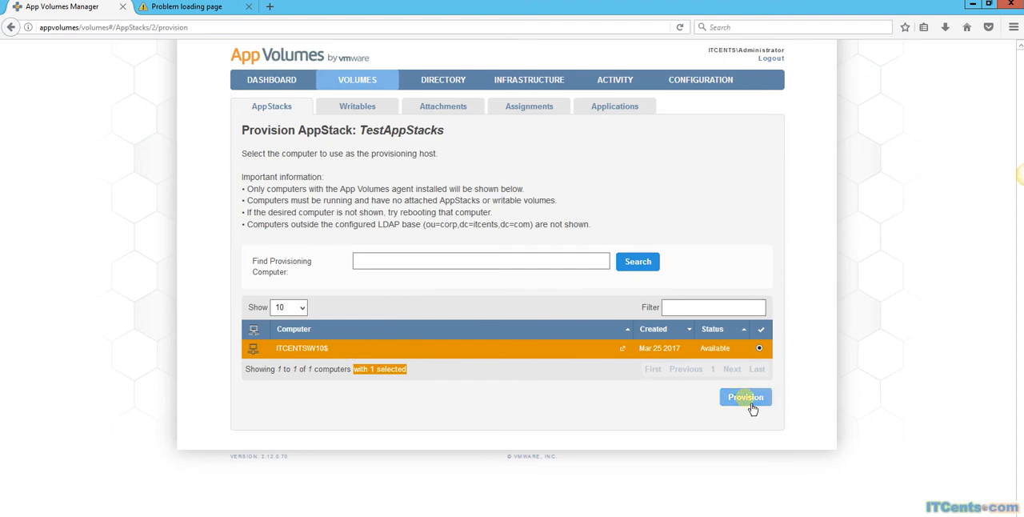
Provision TestAppStacks on ITCENTS\W10$ and confirm Start Provisioning.
{"action": "left_click", "coordinate": [744, 397]}
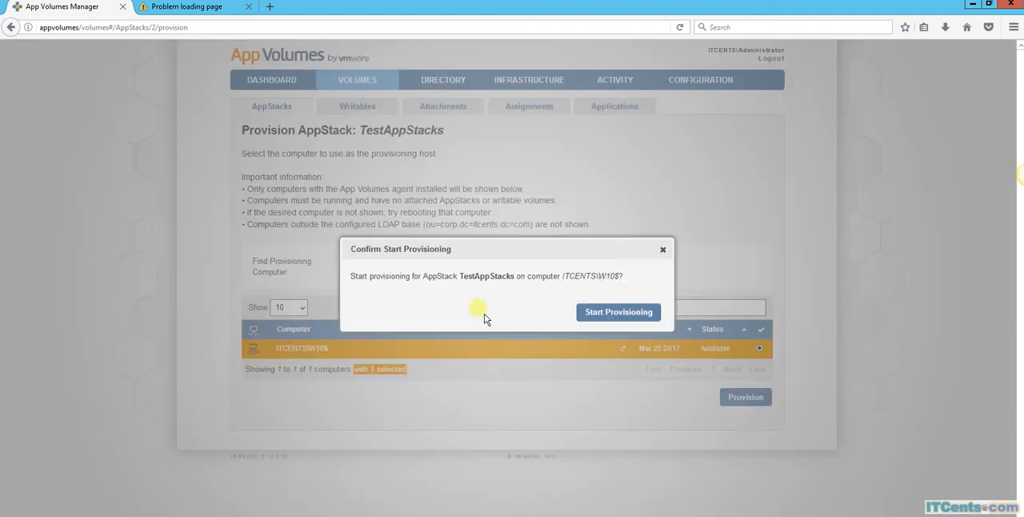
{"action": "mouse_move", "coordinate": [422, 300]}
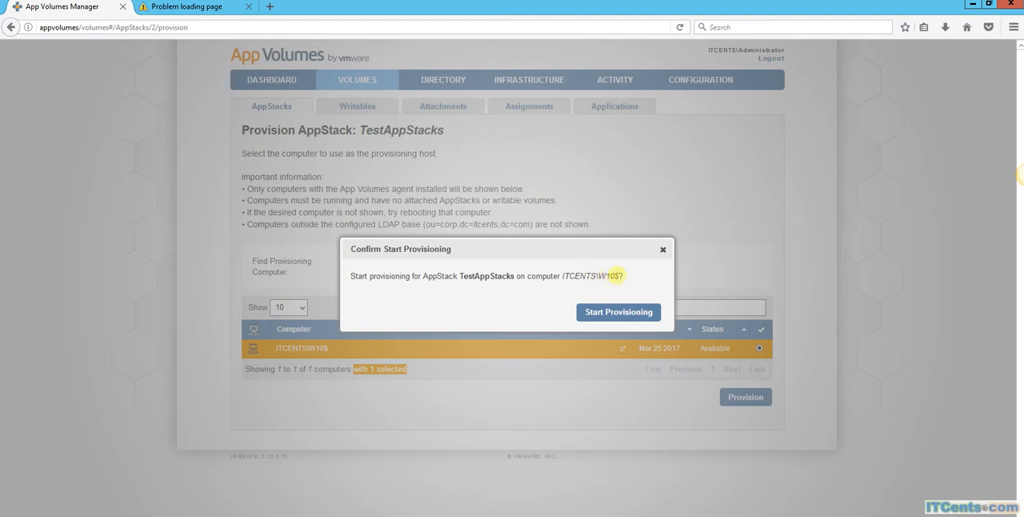
{"action": "mouse_move", "coordinate": [624, 296]}
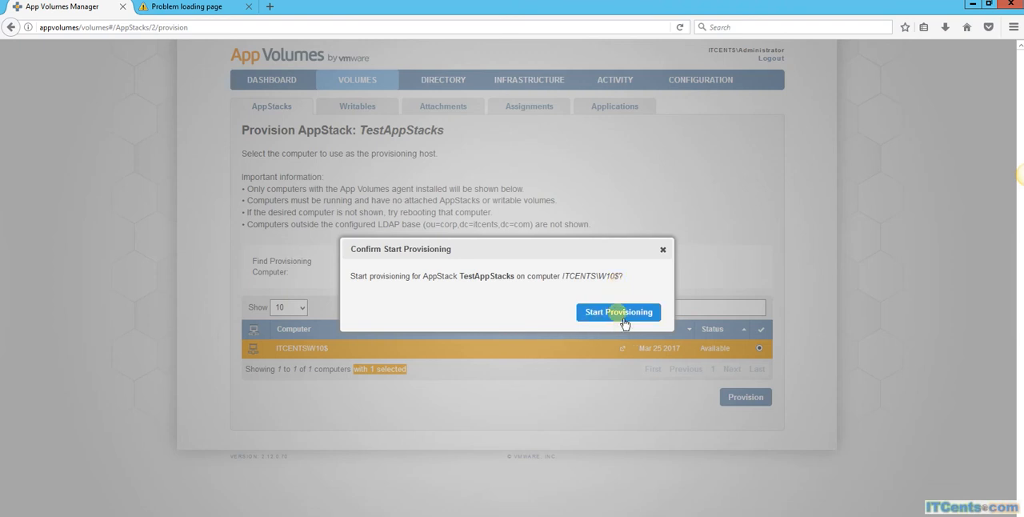
{"action": "left_click", "coordinate": [618, 312]}
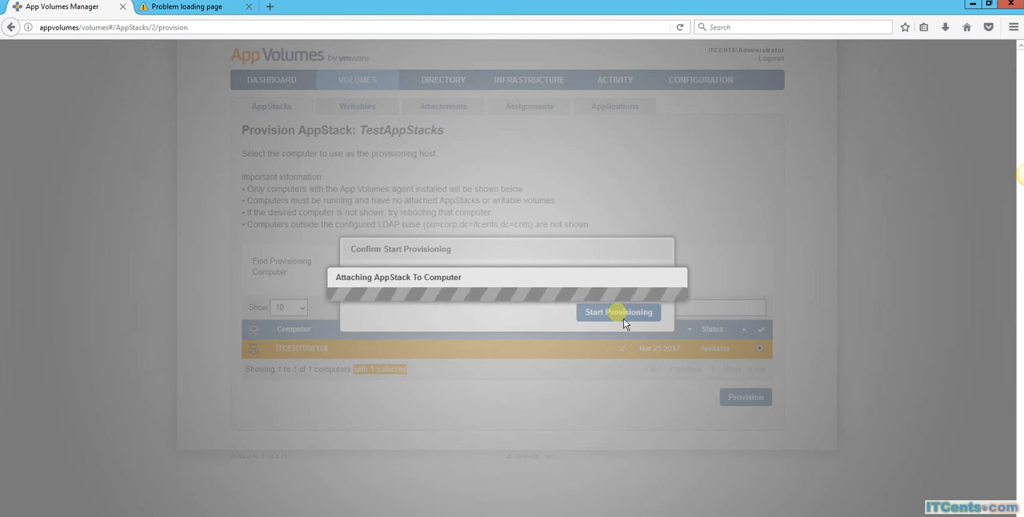
{"action": "left_click", "coordinate": [618, 312]}
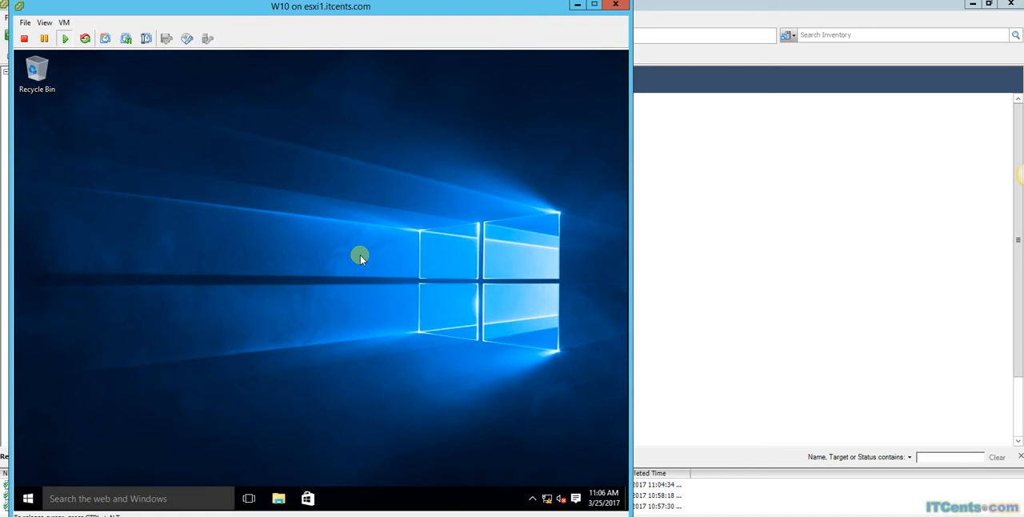
{"action": "mouse_move", "coordinate": [362, 275]}
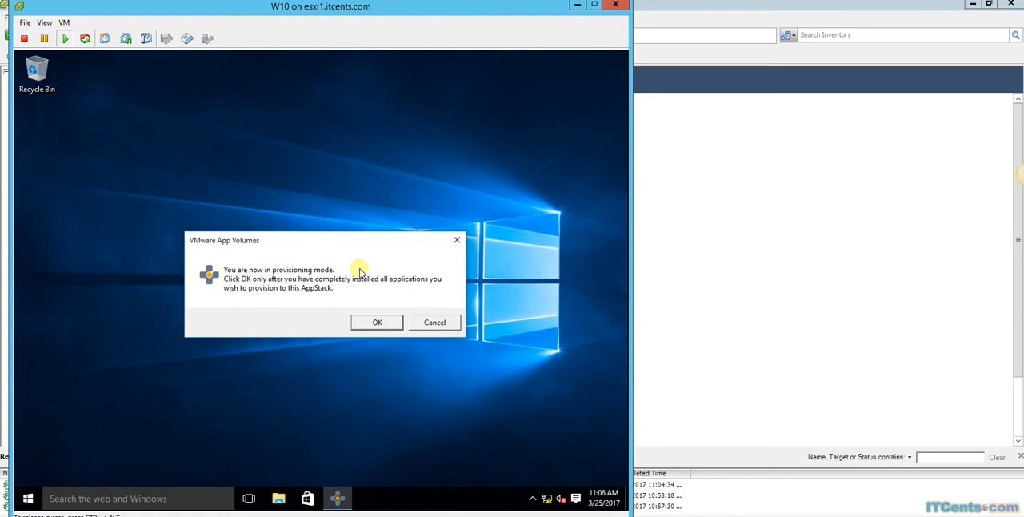
{"action": "mouse_move", "coordinate": [432, 292]}
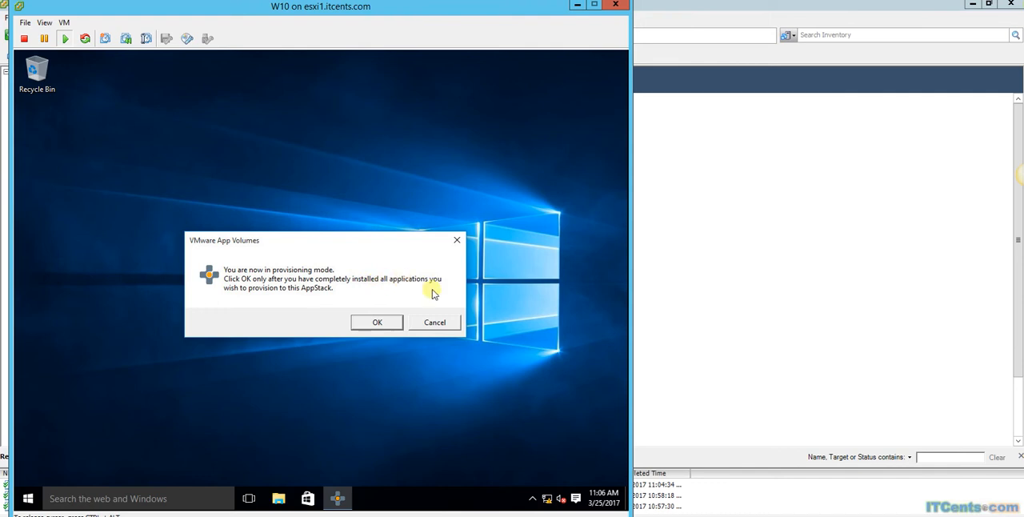
{"action": "mouse_move", "coordinate": [335, 297]}
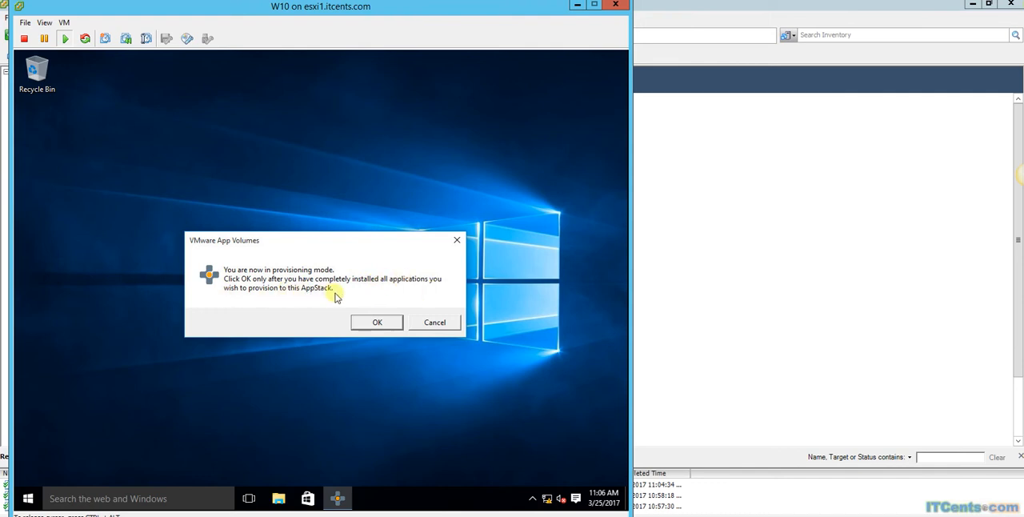
{"action": "mouse_move", "coordinate": [135, 454]}
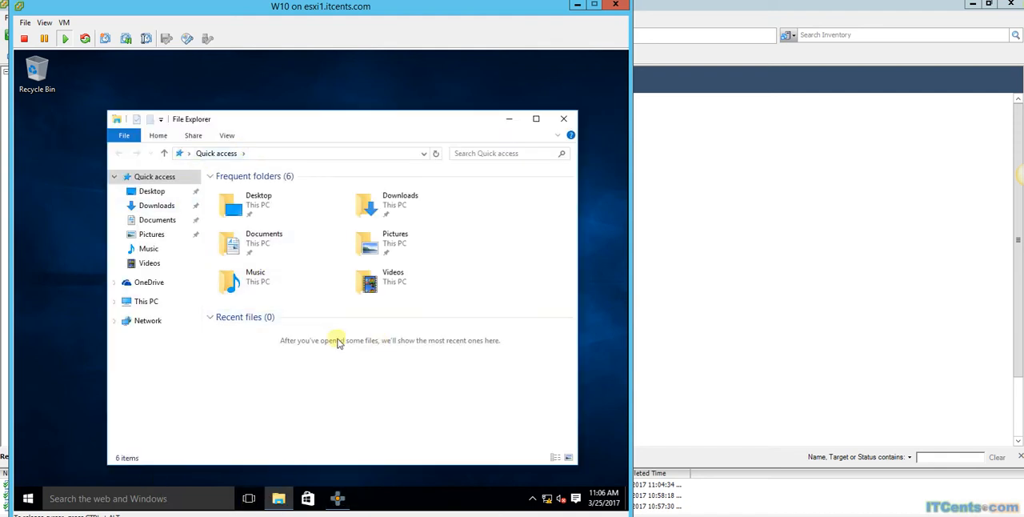
Open the DVD Drive (D:) Apps disc and run the FoxitReader installer.
{"action": "left_click", "coordinate": [147, 300]}
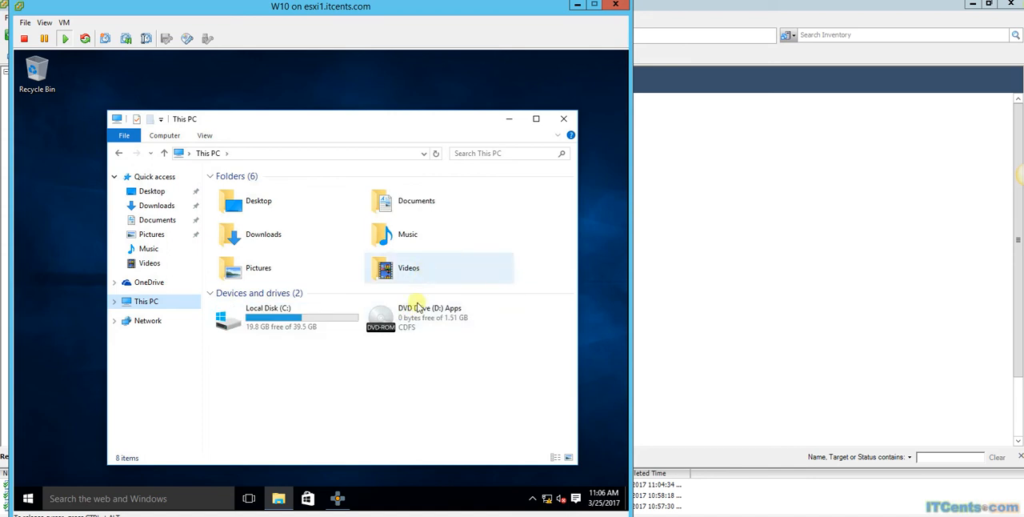
{"action": "double_click", "coordinate": [416, 318]}
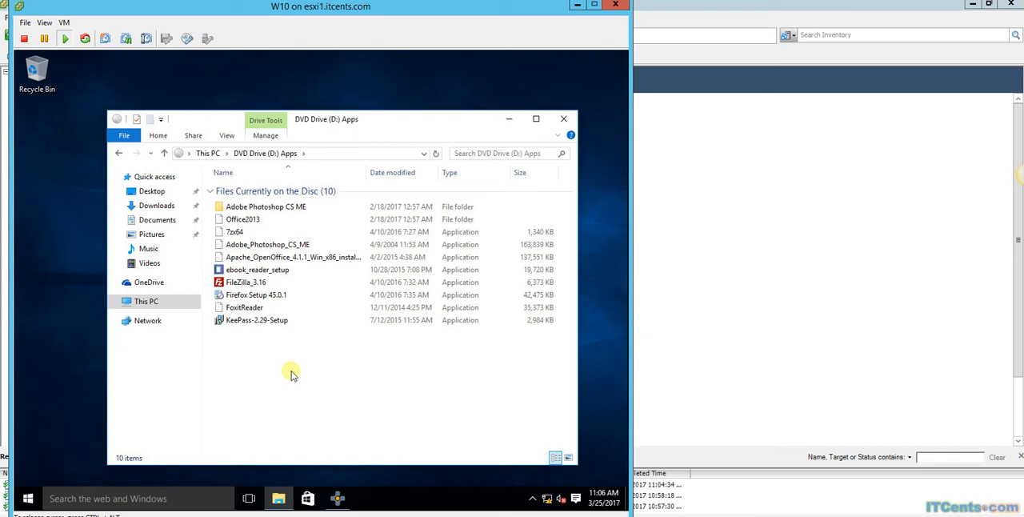
{"action": "left_click", "coordinate": [244, 307]}
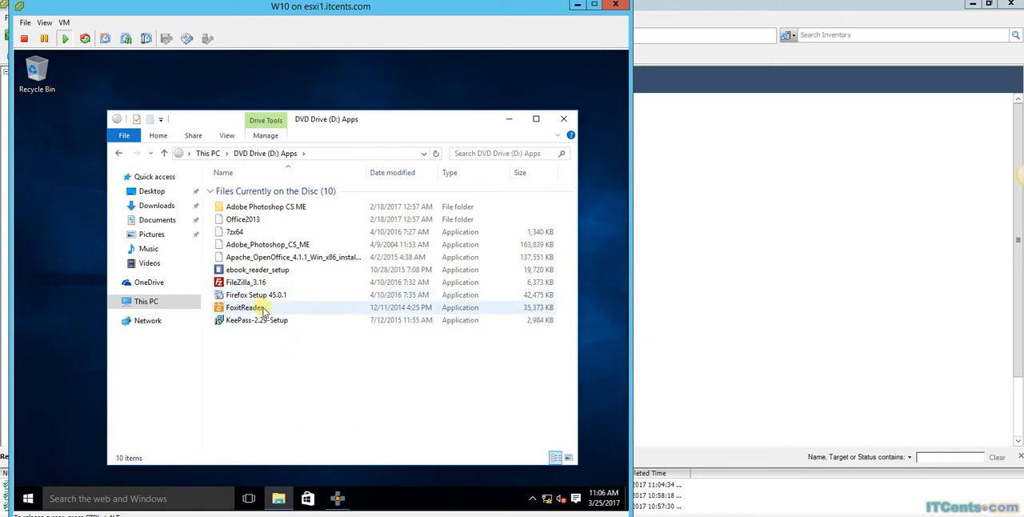
{"action": "left_click", "coordinate": [244, 308]}
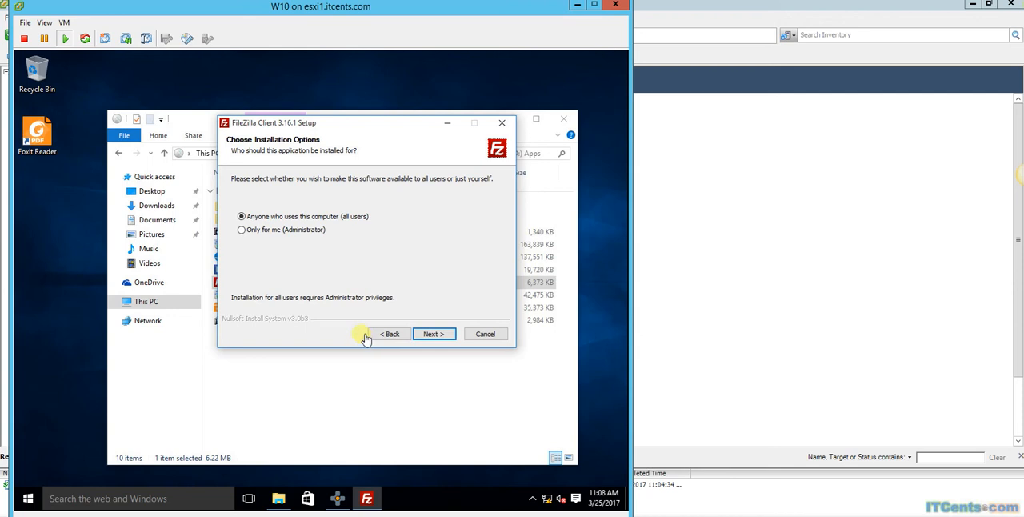
{"action": "mouse_move", "coordinate": [299, 303]}
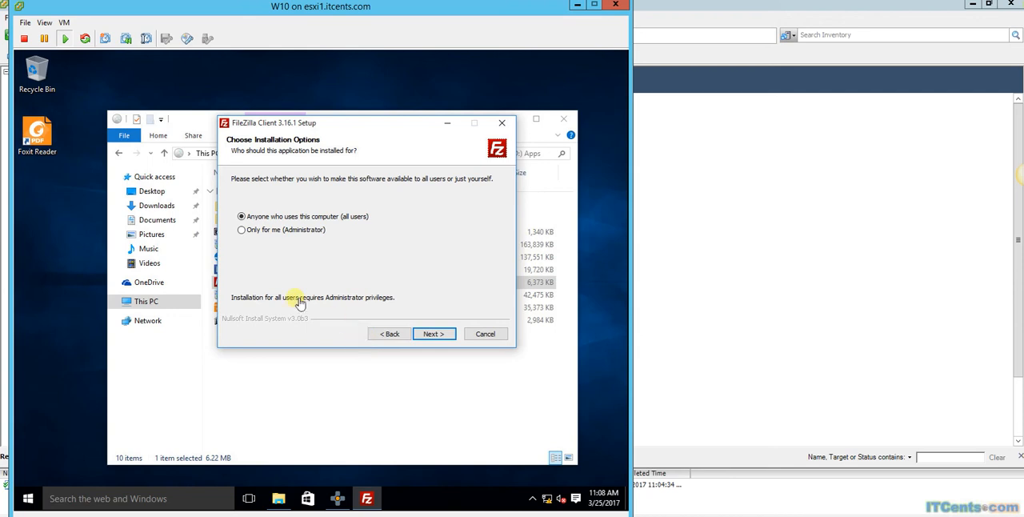
{"action": "mouse_move", "coordinate": [312, 284]}
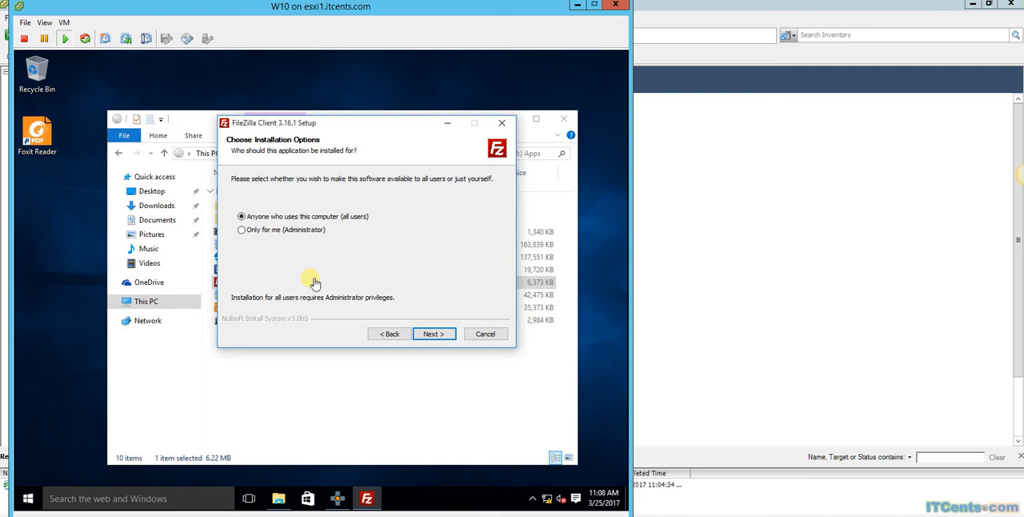
{"action": "mouse_move", "coordinate": [320, 283]}
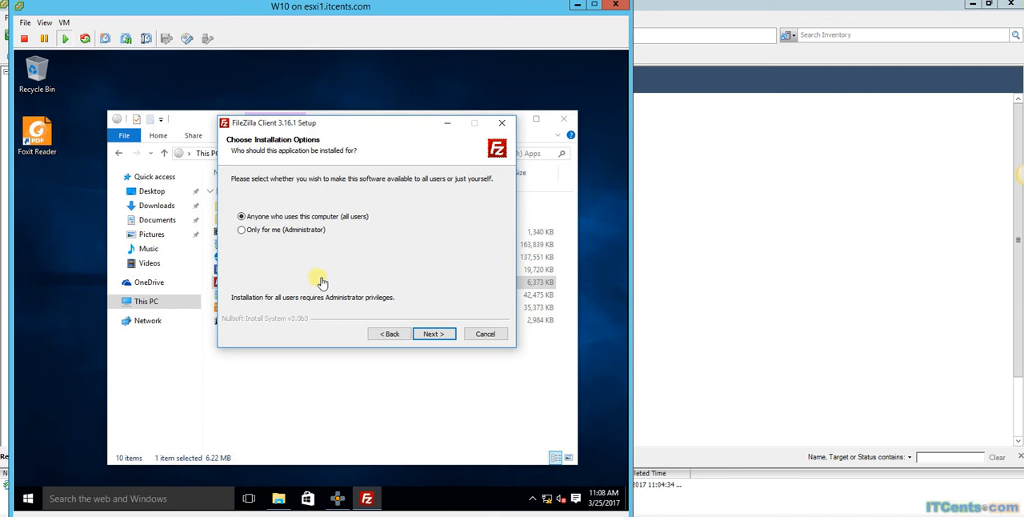
{"action": "mouse_move", "coordinate": [391, 375]}
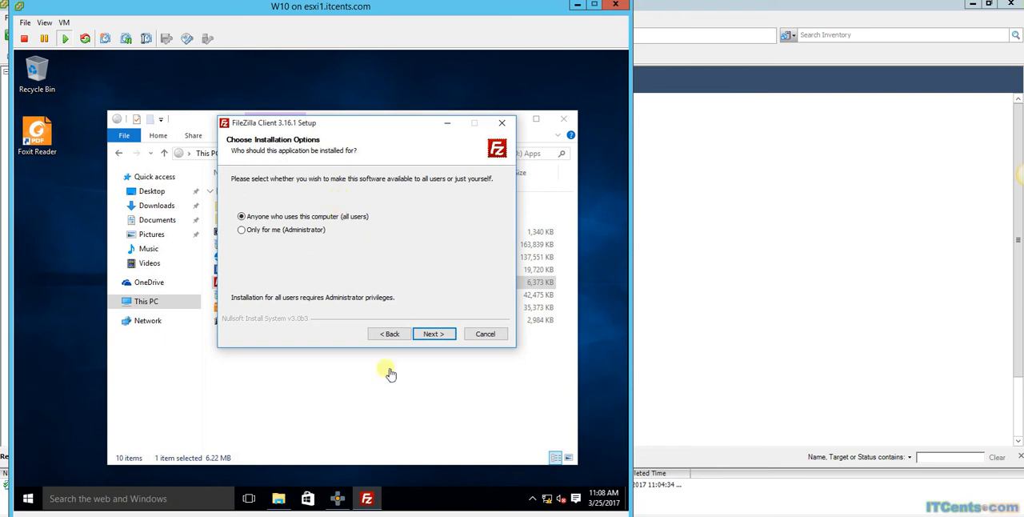
{"action": "mouse_move", "coordinate": [400, 429]}
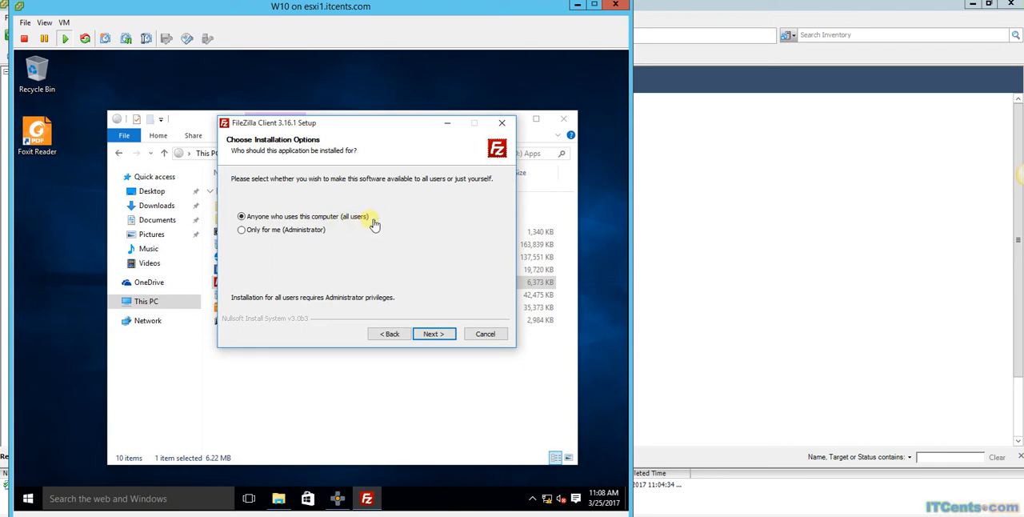
{"action": "mouse_move", "coordinate": [316, 239]}
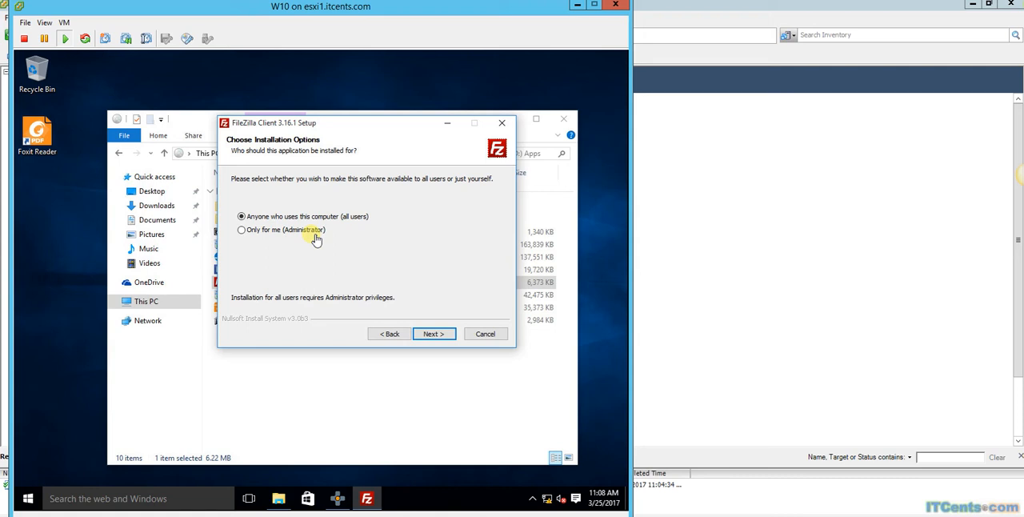
{"action": "mouse_move", "coordinate": [372, 224]}
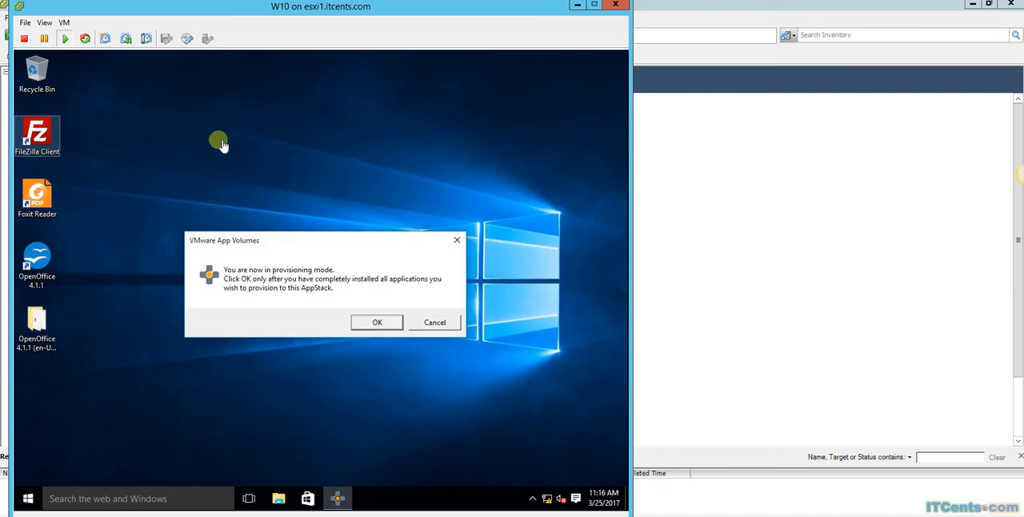
{"action": "mouse_move", "coordinate": [207, 130]}
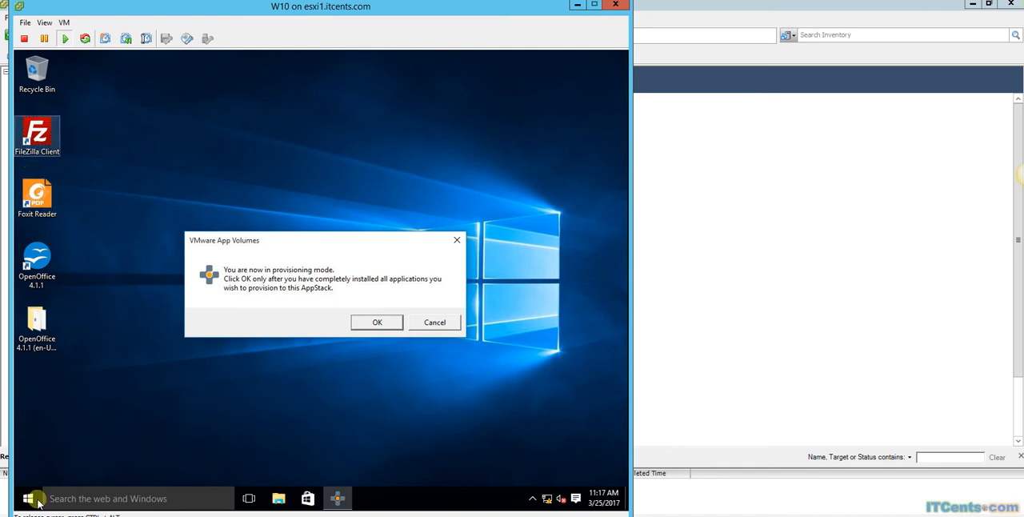
Open and close the Windows Start menu in the W10 console.
{"action": "left_click", "coordinate": [34, 498]}
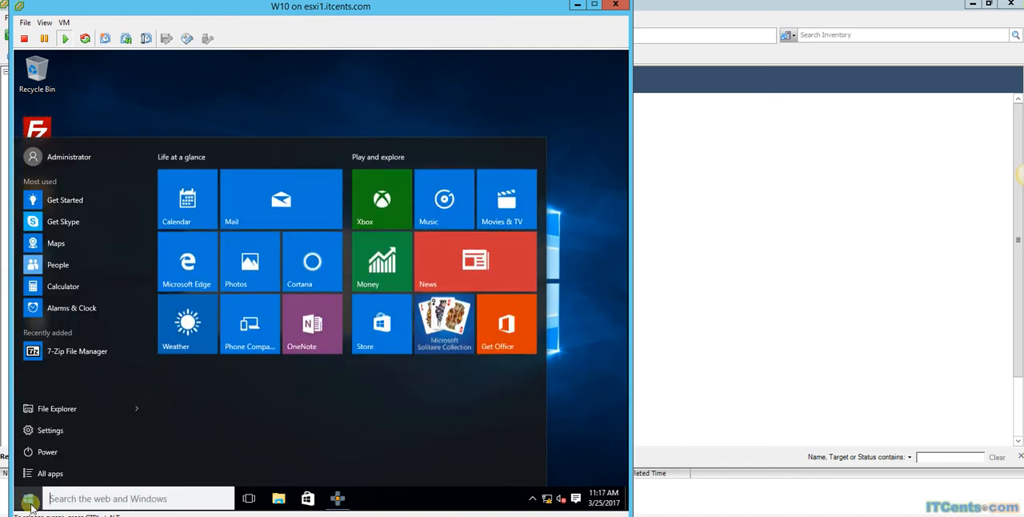
{"action": "left_click", "coordinate": [50, 473]}
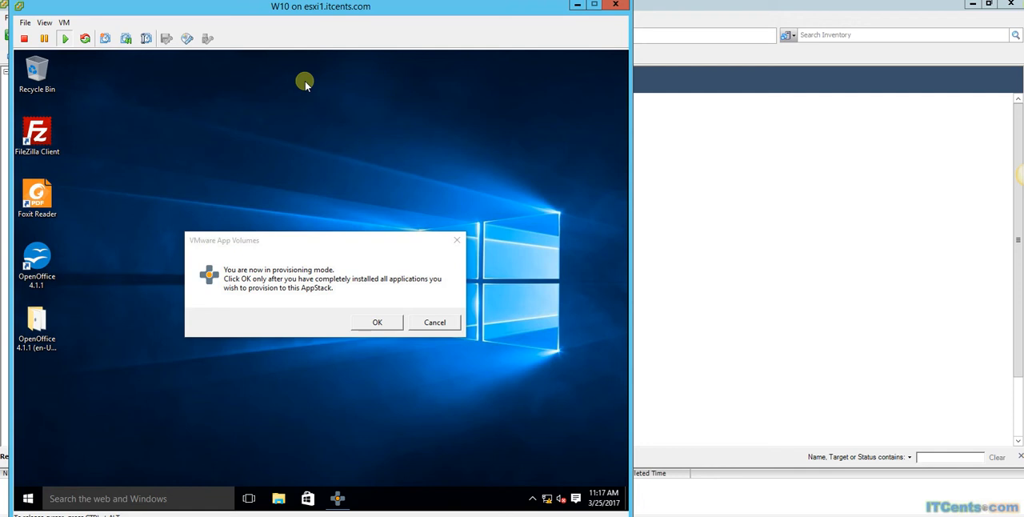
{"action": "mouse_move", "coordinate": [404, 185]}
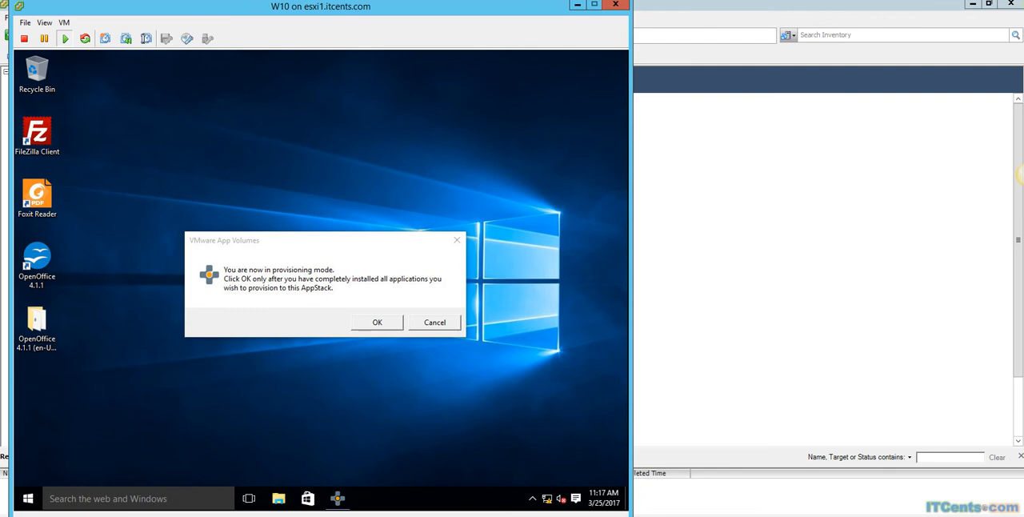
{"action": "mouse_move", "coordinate": [338, 155]}
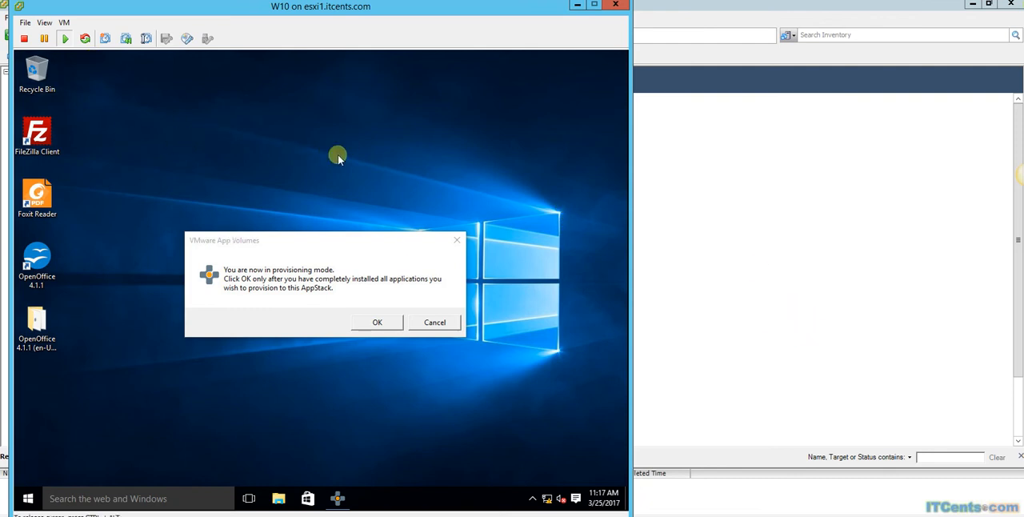
{"action": "mouse_move", "coordinate": [398, 196]}
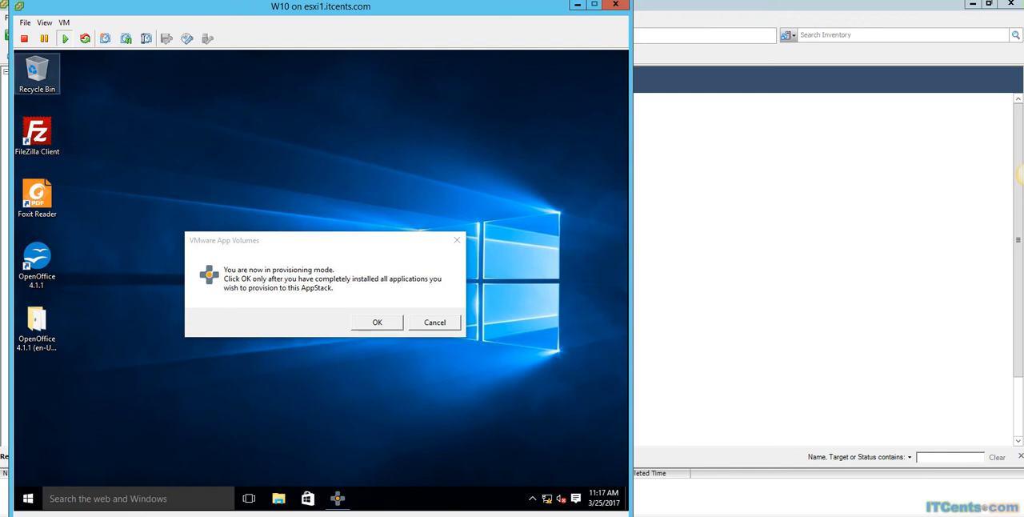
{"action": "mouse_move", "coordinate": [281, 137]}
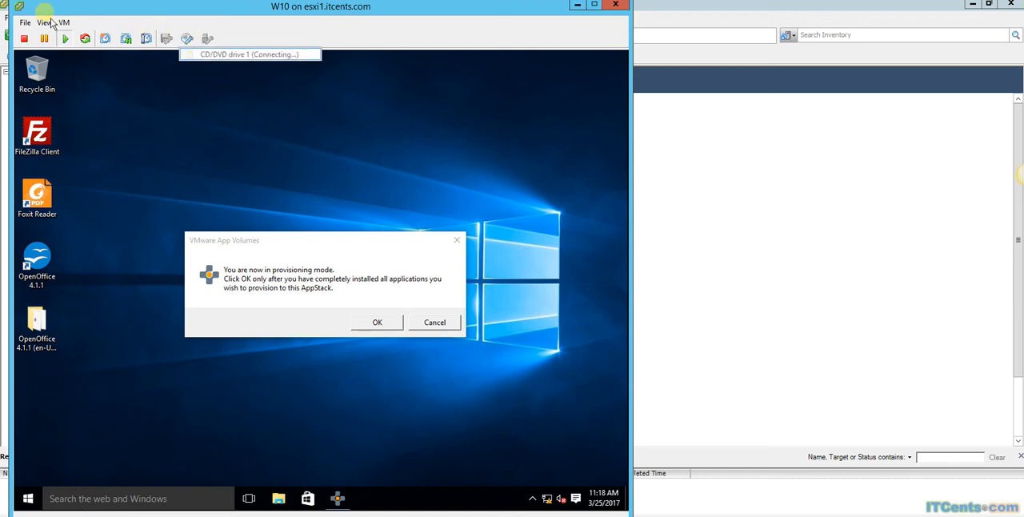
Dismiss the restricted settings warning and inspect Hard disk 2 in W10's VM Properties.
{"action": "left_click", "coordinate": [63, 23]}
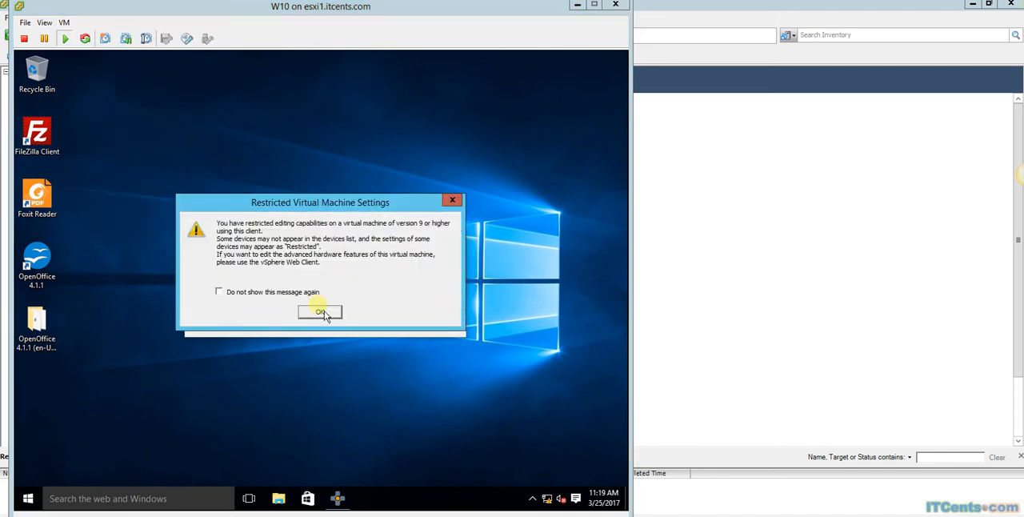
{"action": "left_click", "coordinate": [320, 312]}
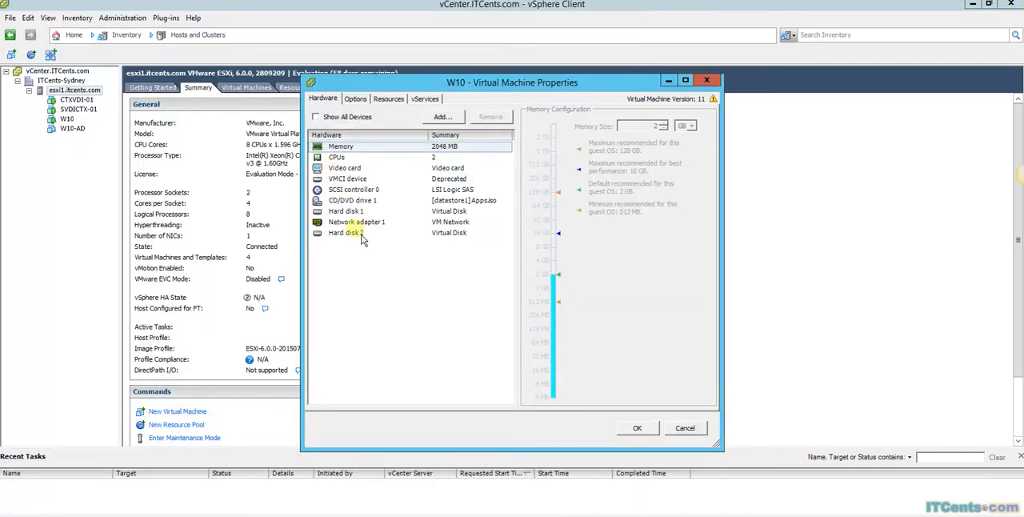
{"action": "left_click", "coordinate": [353, 200]}
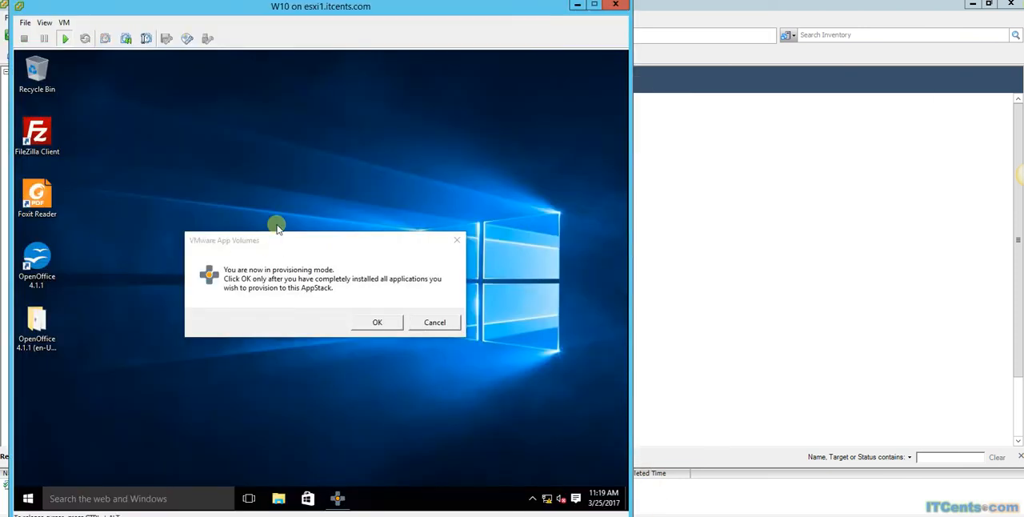
{"action": "mouse_move", "coordinate": [237, 126]}
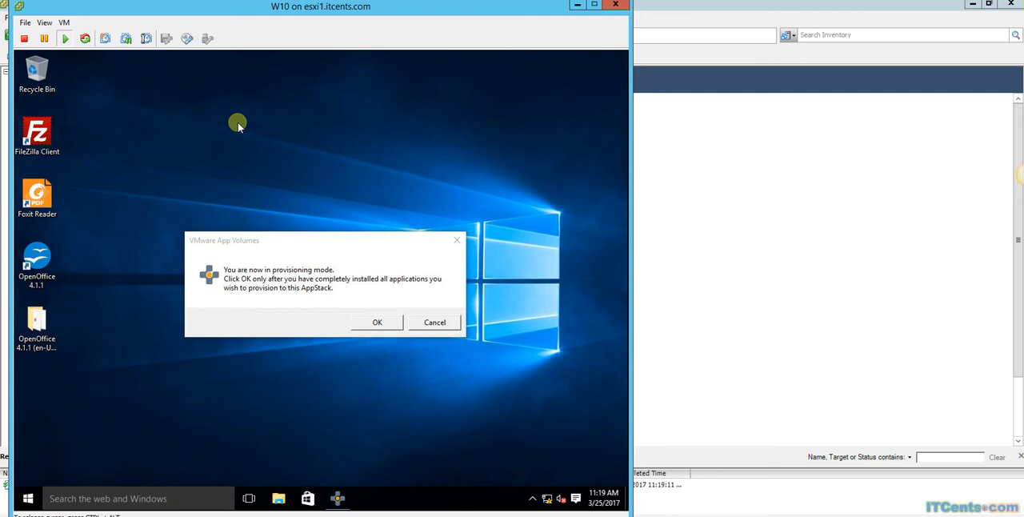
{"action": "mouse_move", "coordinate": [233, 147]}
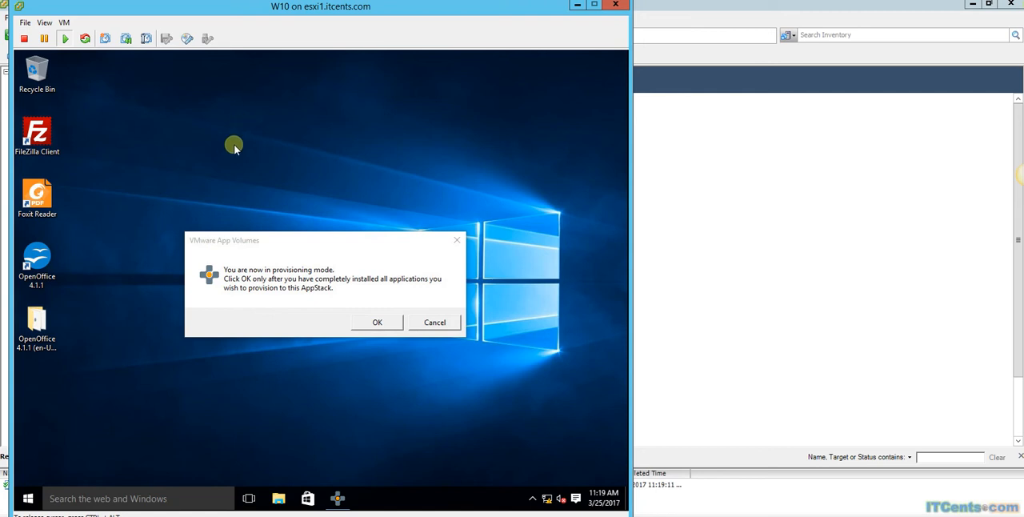
{"action": "mouse_move", "coordinate": [274, 292]}
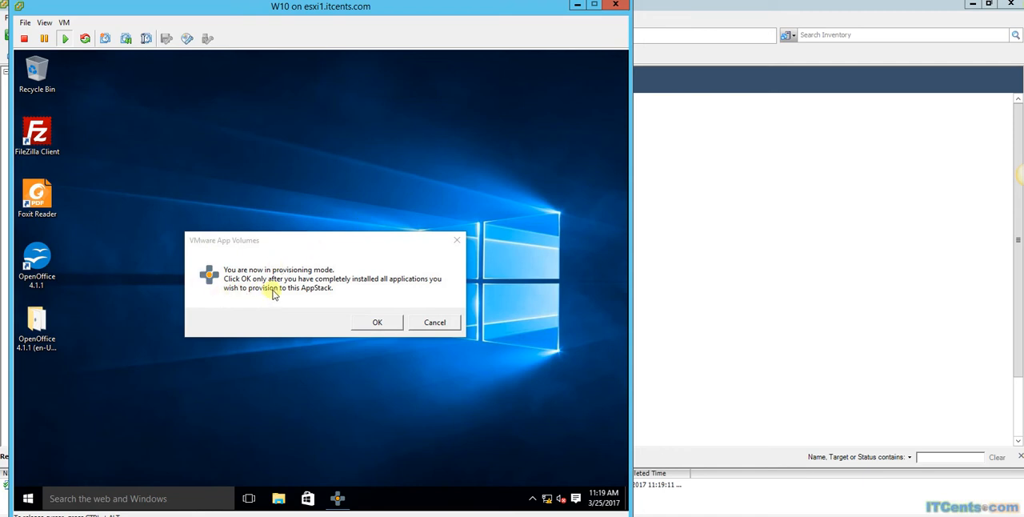
{"action": "mouse_move", "coordinate": [45, 291]}
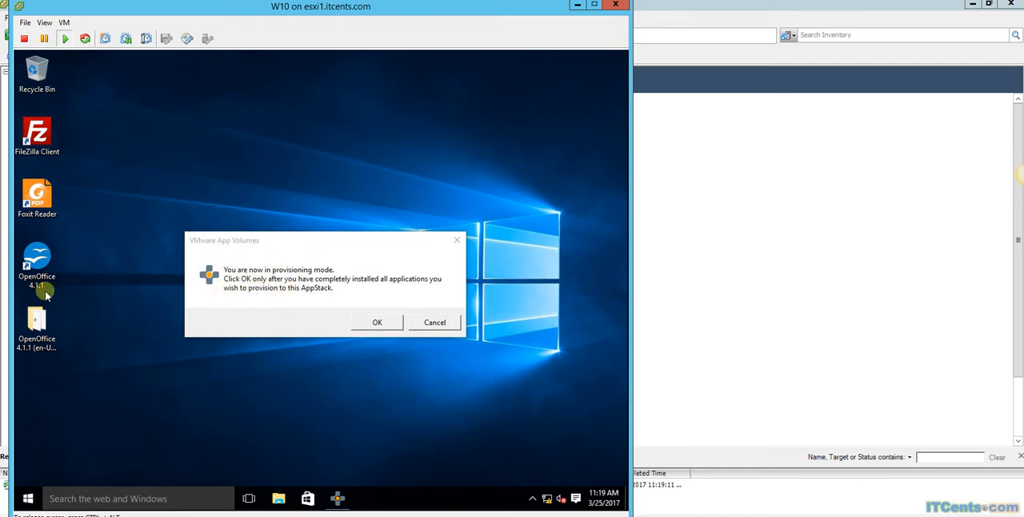
{"action": "mouse_move", "coordinate": [64, 445]}
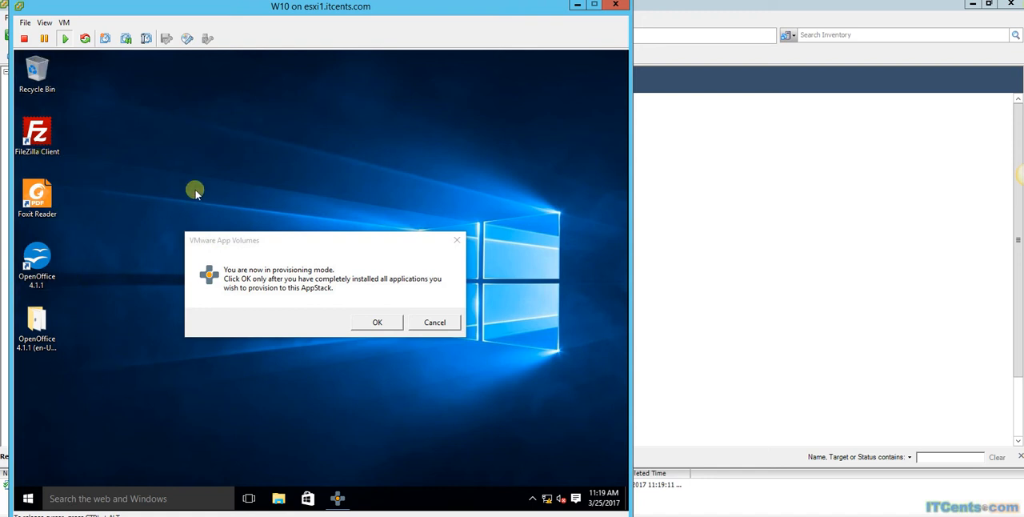
{"action": "mouse_move", "coordinate": [288, 304]}
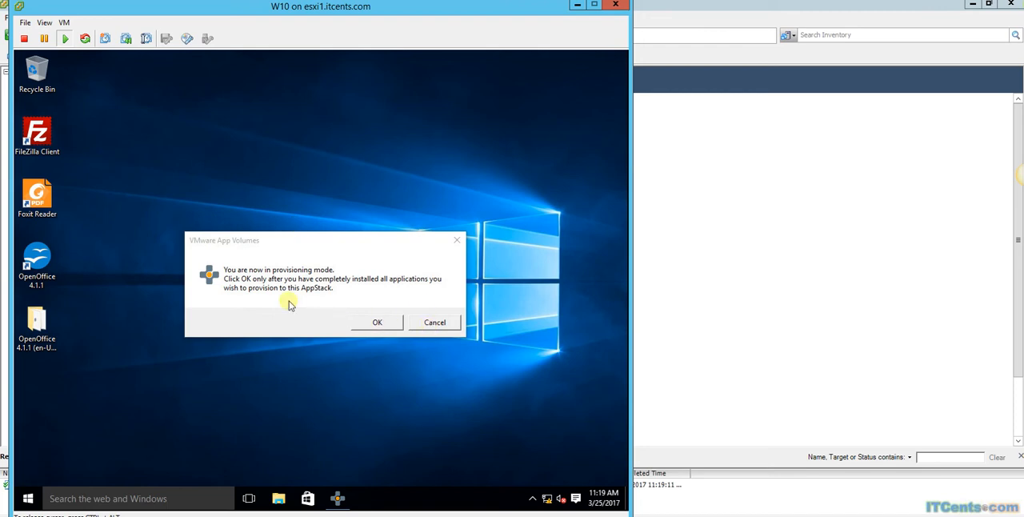
{"action": "mouse_move", "coordinate": [286, 289]}
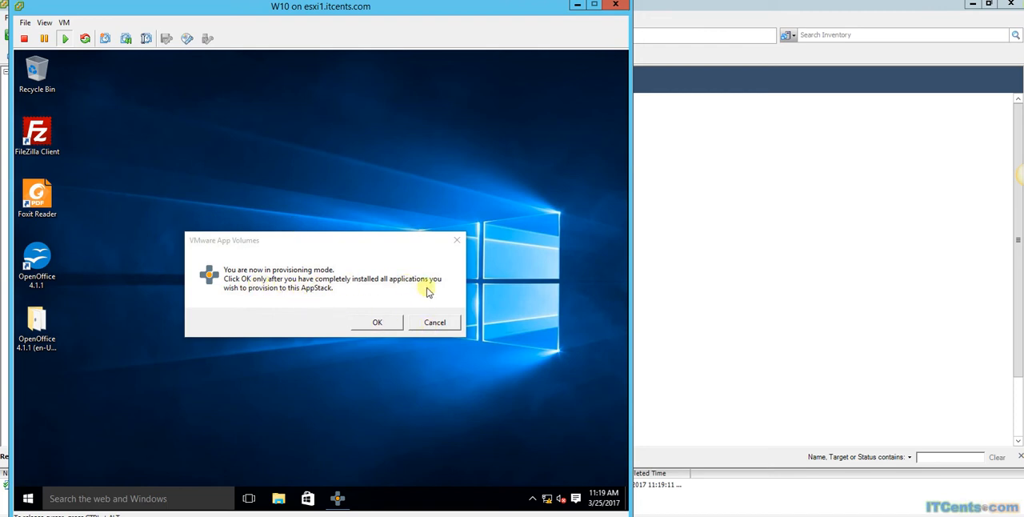
{"action": "mouse_move", "coordinate": [278, 296]}
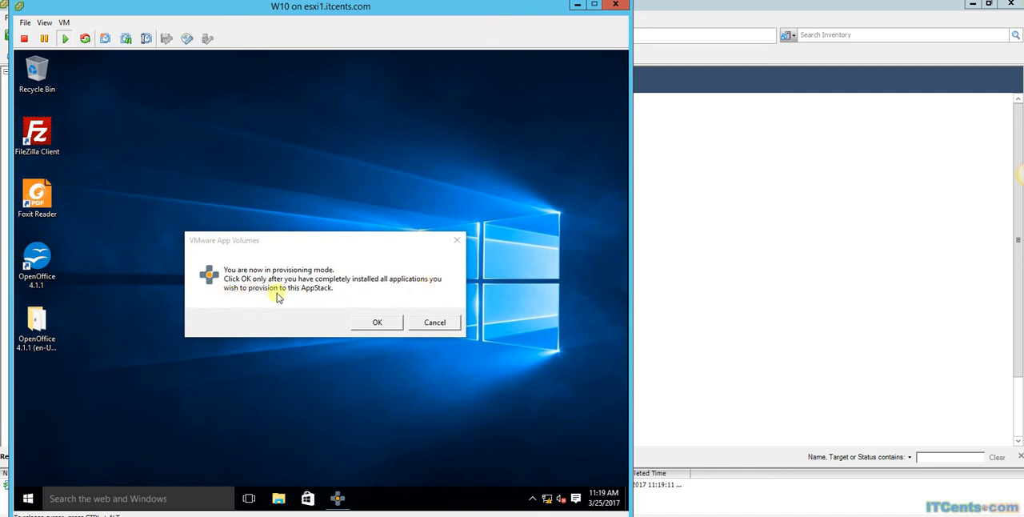
Confirm app installation is complete and acknowledge the W10 reboot notice.
{"action": "left_click", "coordinate": [377, 321]}
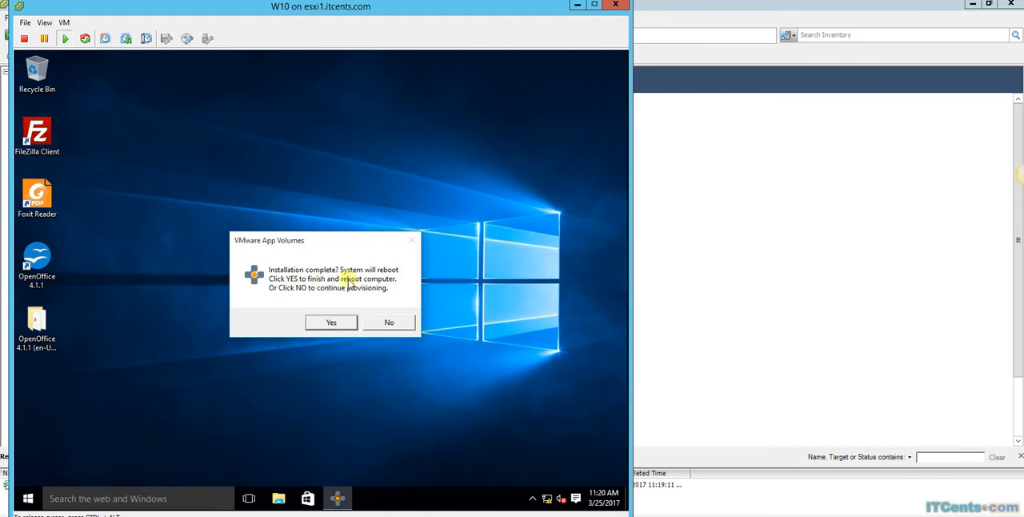
{"action": "mouse_move", "coordinate": [287, 291]}
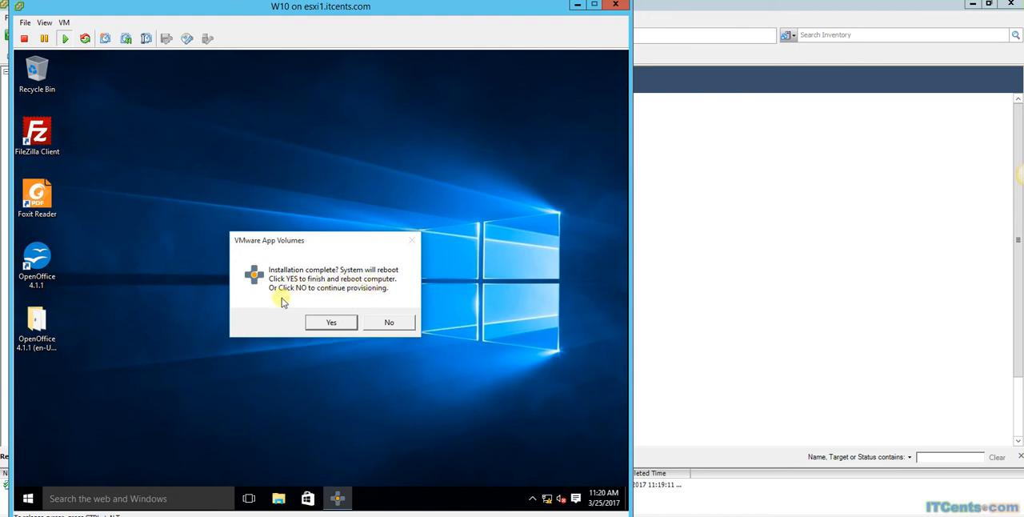
{"action": "mouse_move", "coordinate": [377, 300]}
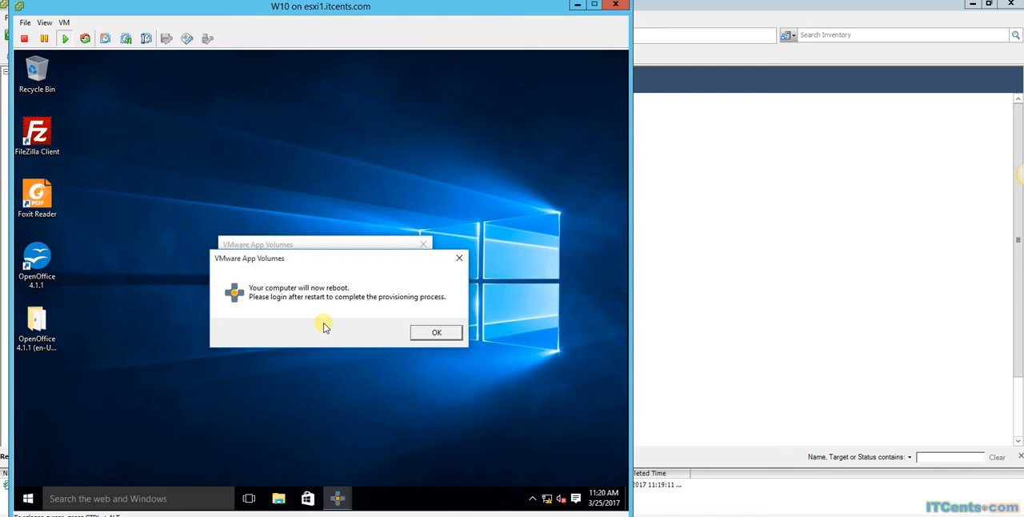
{"action": "mouse_move", "coordinate": [359, 311]}
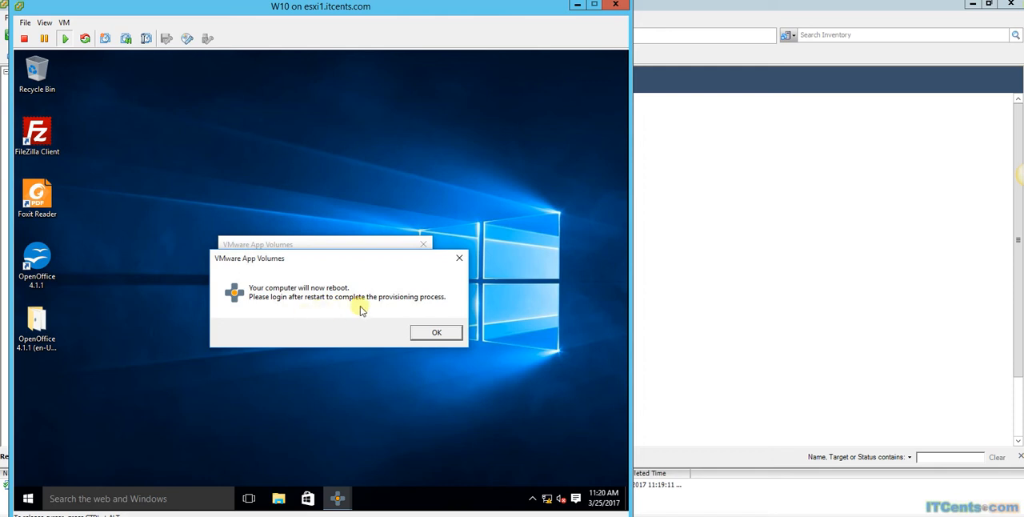
{"action": "mouse_move", "coordinate": [356, 310]}
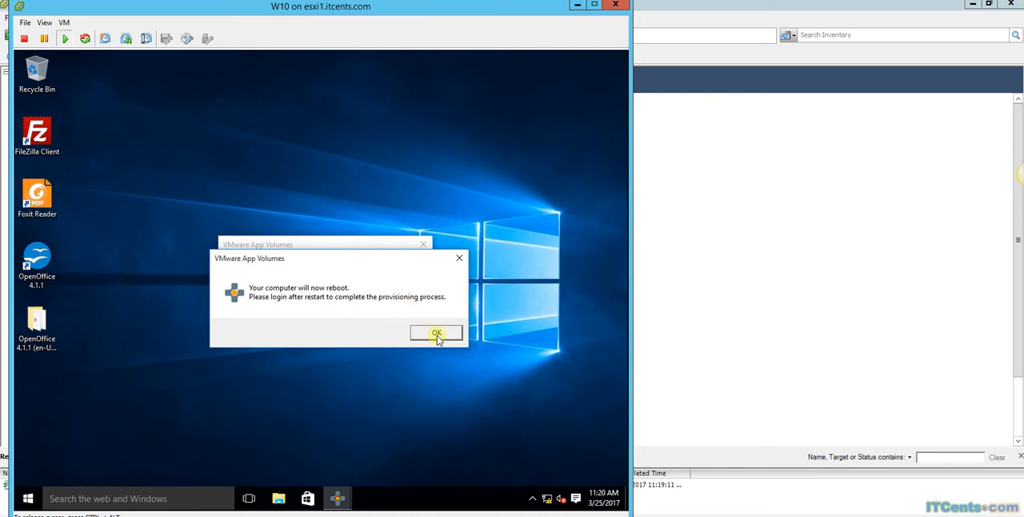
{"action": "left_click", "coordinate": [436, 333]}
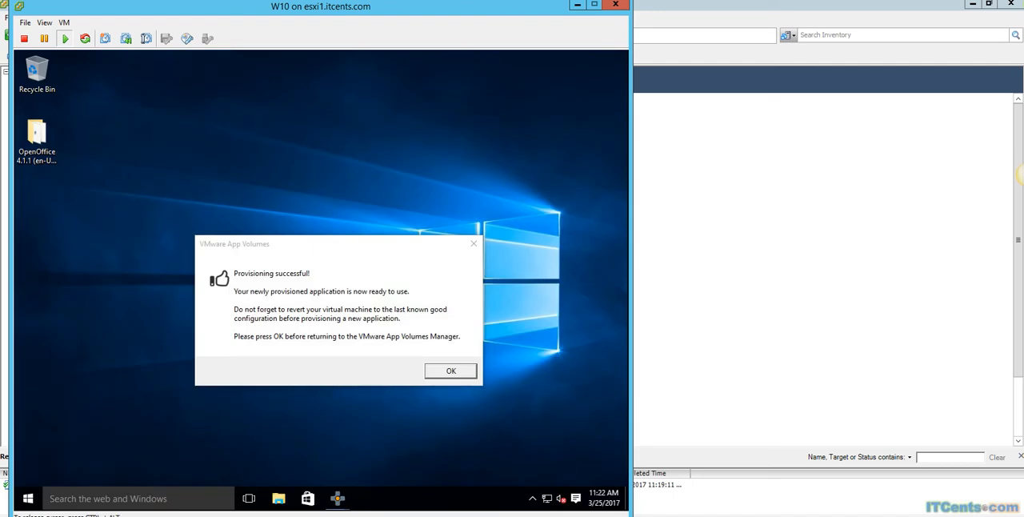
{"action": "mouse_move", "coordinate": [334, 38]}
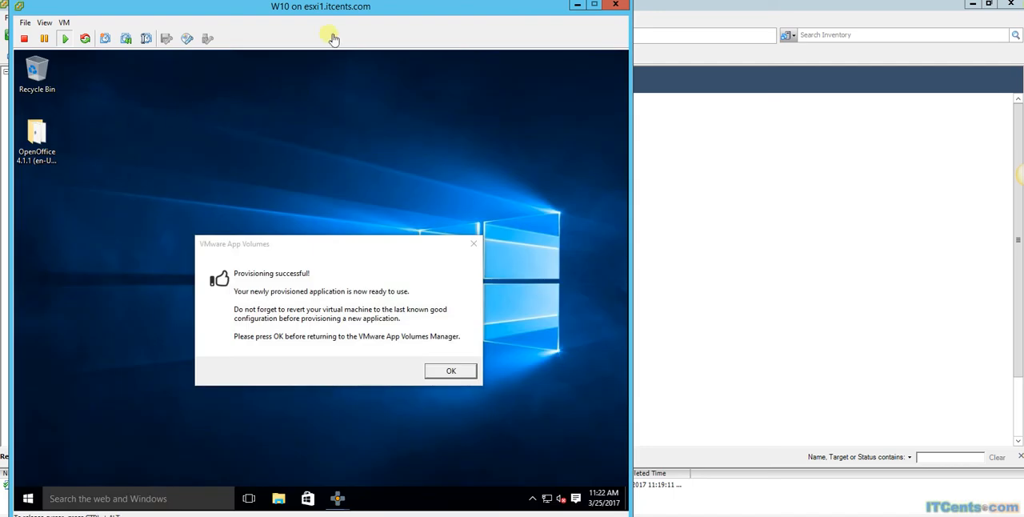
{"action": "mouse_move", "coordinate": [165, 9]}
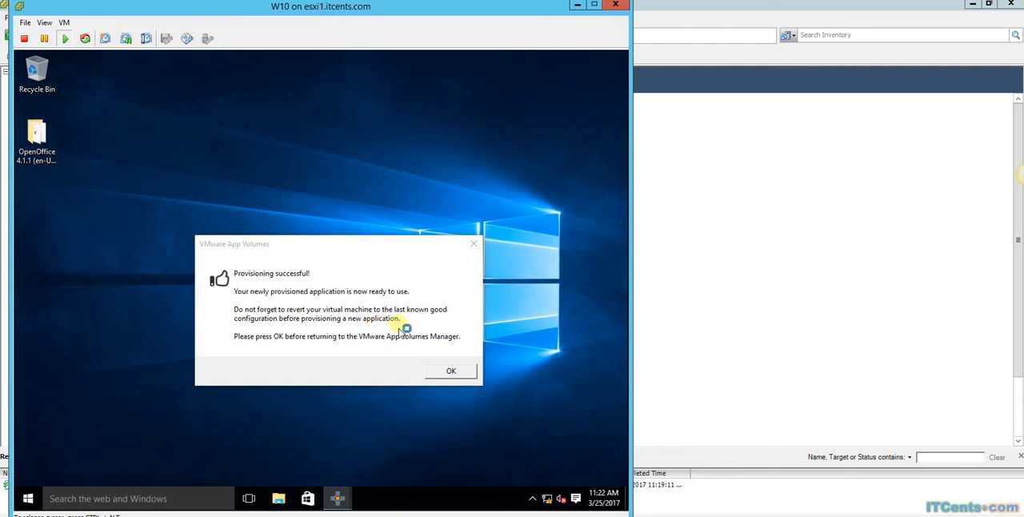
{"action": "mouse_move", "coordinate": [411, 332]}
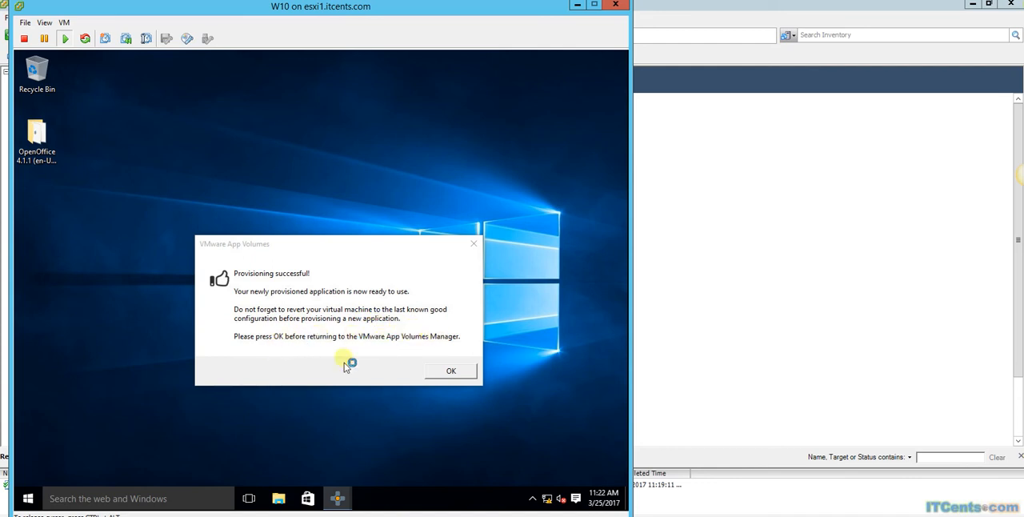
Acknowledge the App Volumes 'Provisioning successful' message on the W10 desktop.
{"action": "left_click", "coordinate": [451, 371]}
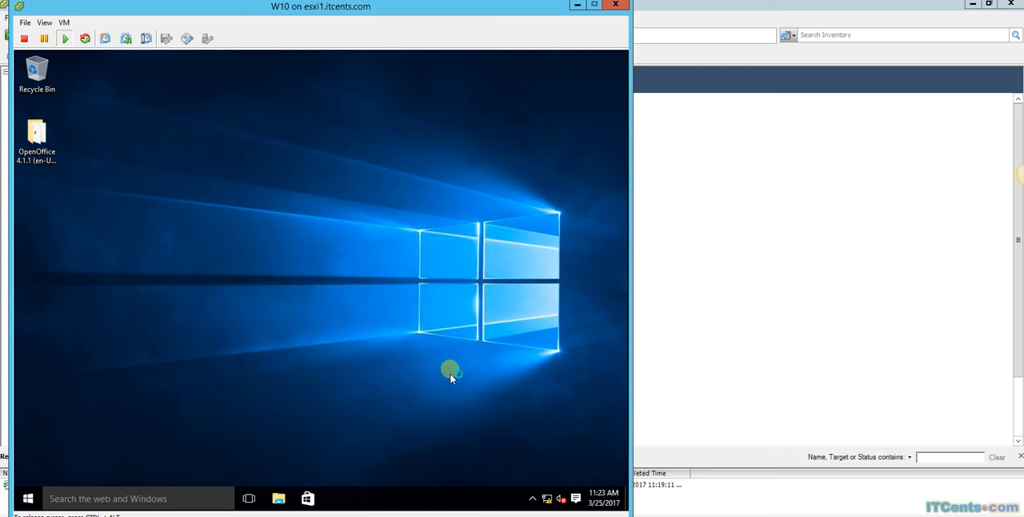
{"action": "mouse_move", "coordinate": [466, 326]}
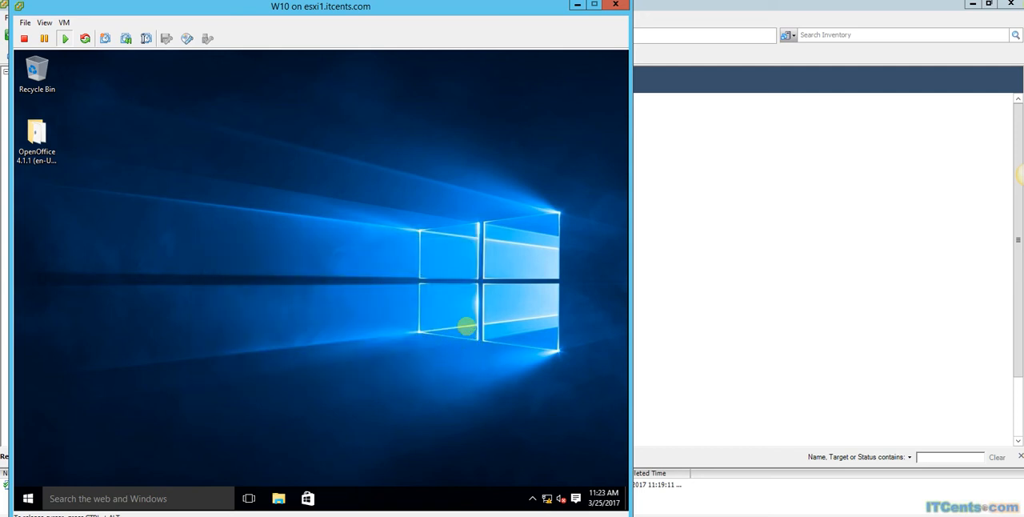
{"action": "mouse_move", "coordinate": [436, 142]}
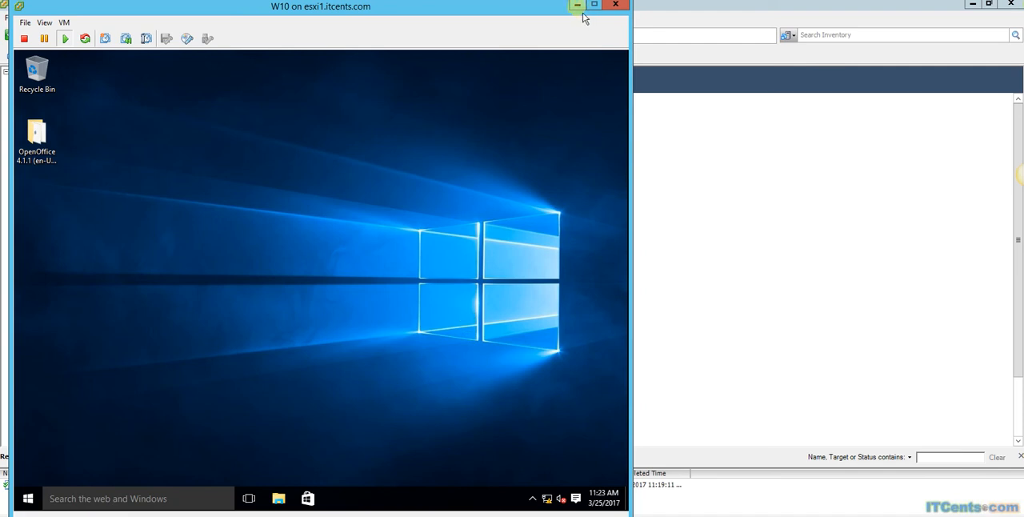
Minimize the VM console, reload AppStacks, and expand TestAppStacks showing Enabled, 928 MB.
{"action": "left_click", "coordinate": [337, 498]}
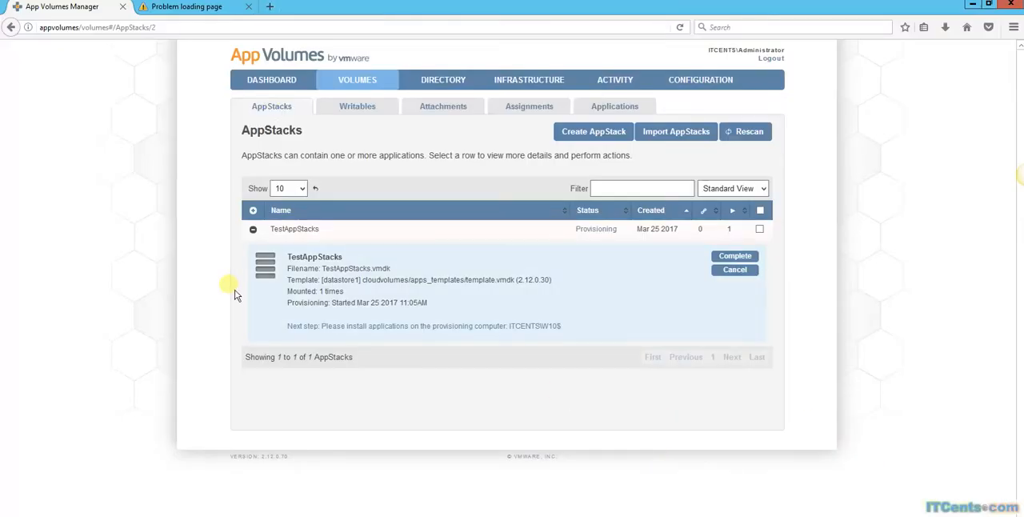
{"action": "mouse_move", "coordinate": [330, 68]}
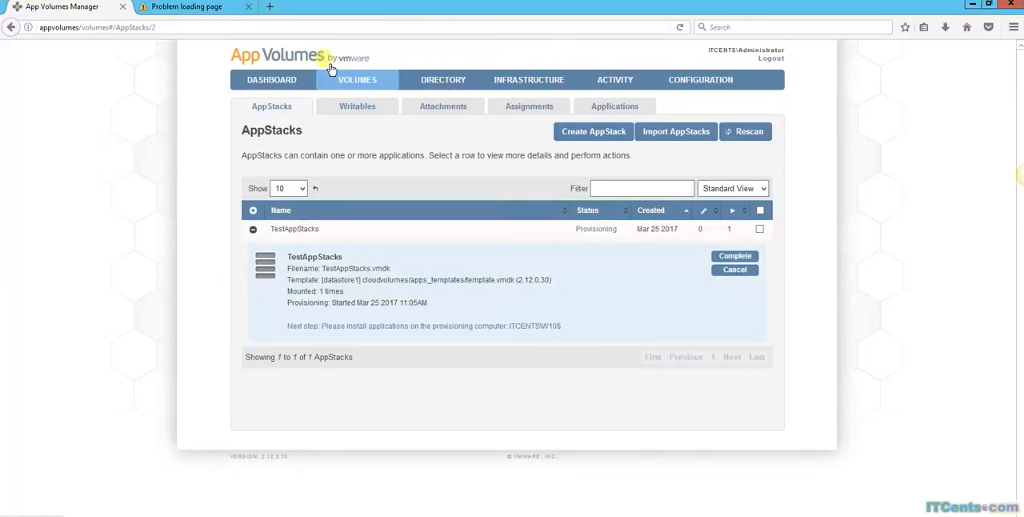
{"action": "mouse_move", "coordinate": [680, 26]}
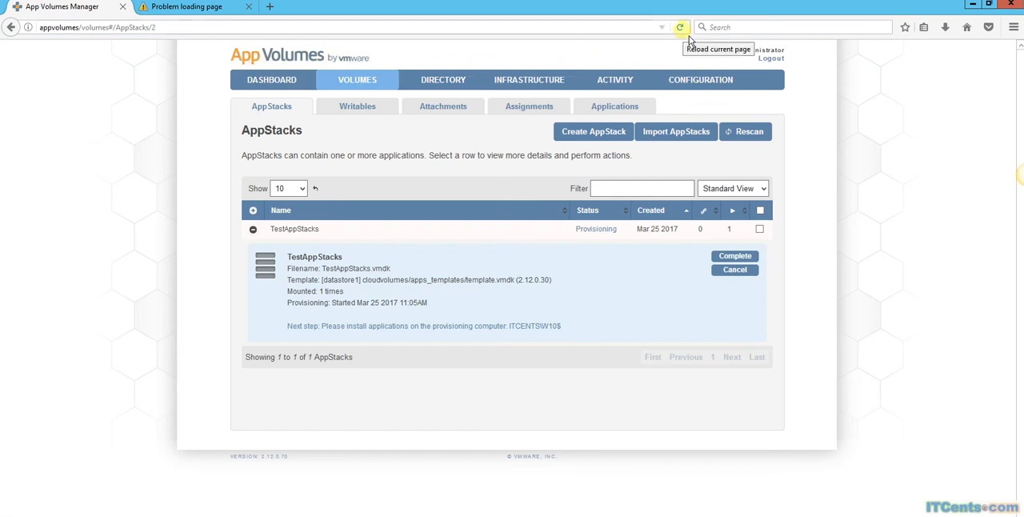
{"action": "left_click", "coordinate": [679, 26]}
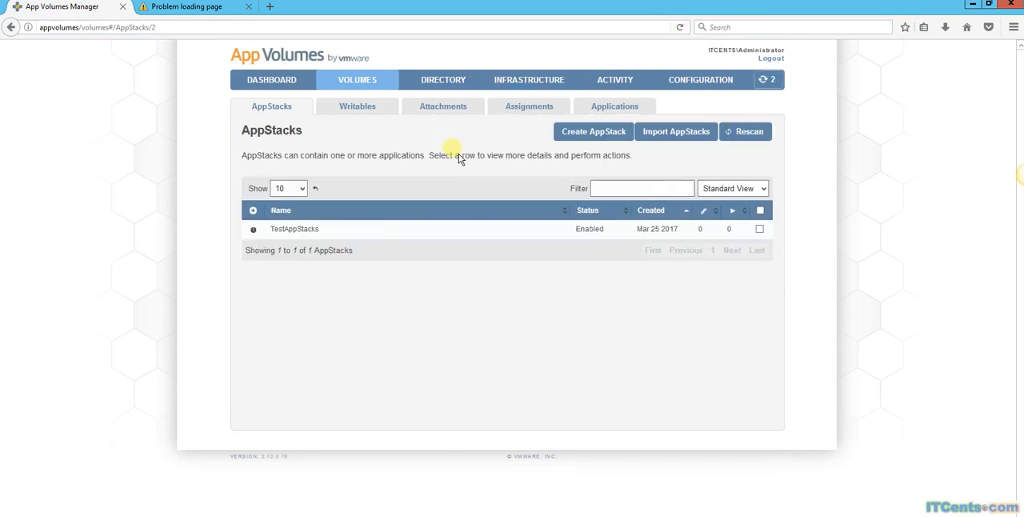
{"action": "left_click", "coordinate": [294, 228]}
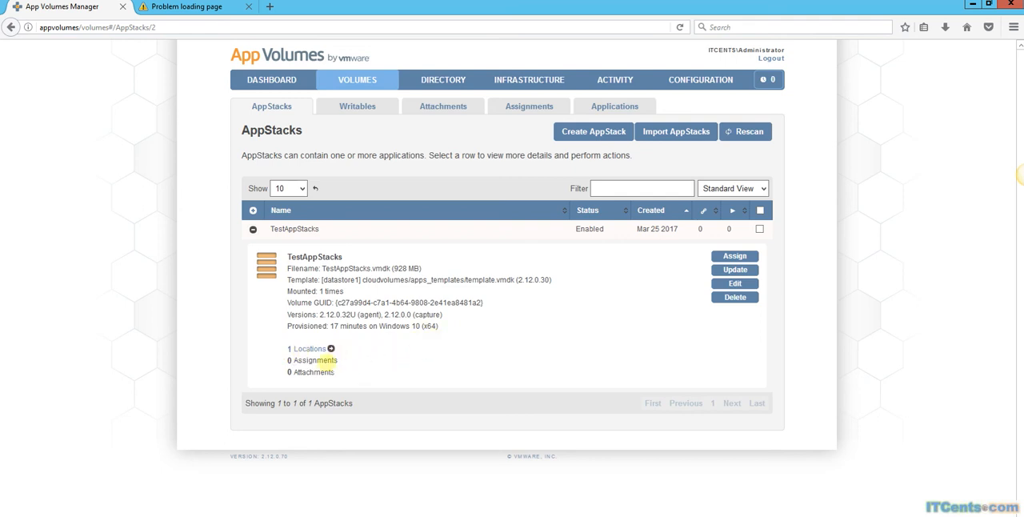
{"action": "mouse_move", "coordinate": [369, 356]}
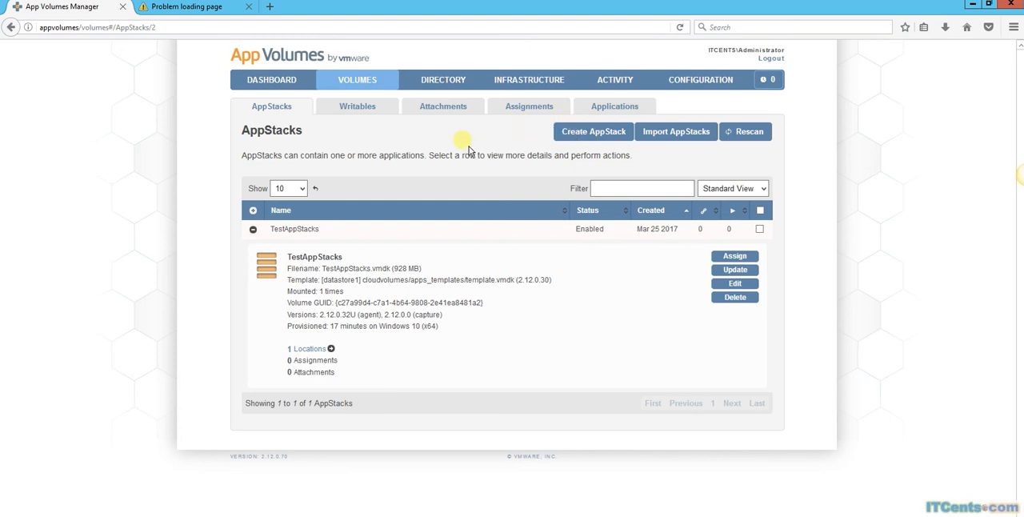
{"action": "mouse_move", "coordinate": [358, 106]}
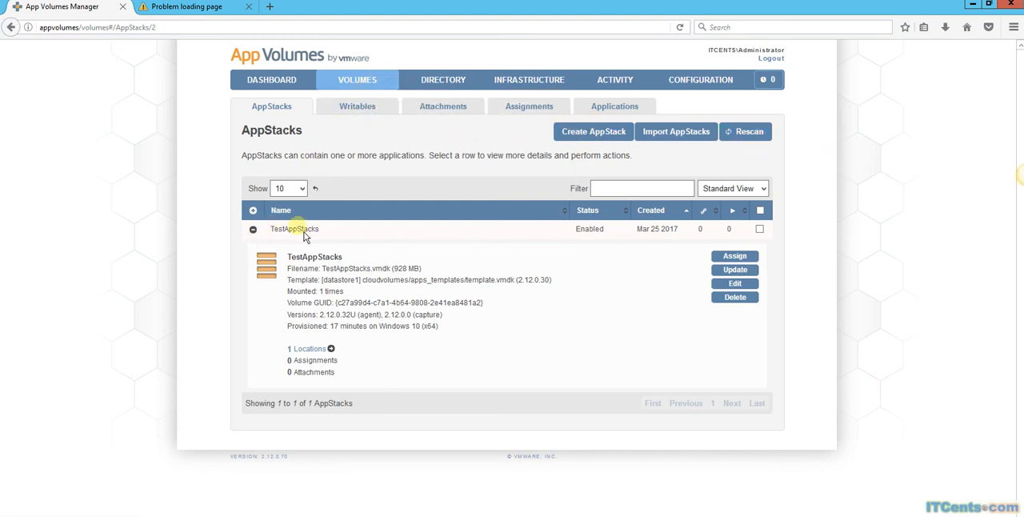
Re-expand TestAppStacks details to list its 8 applications and 0 assignments.
{"action": "left_click", "coordinate": [253, 229]}
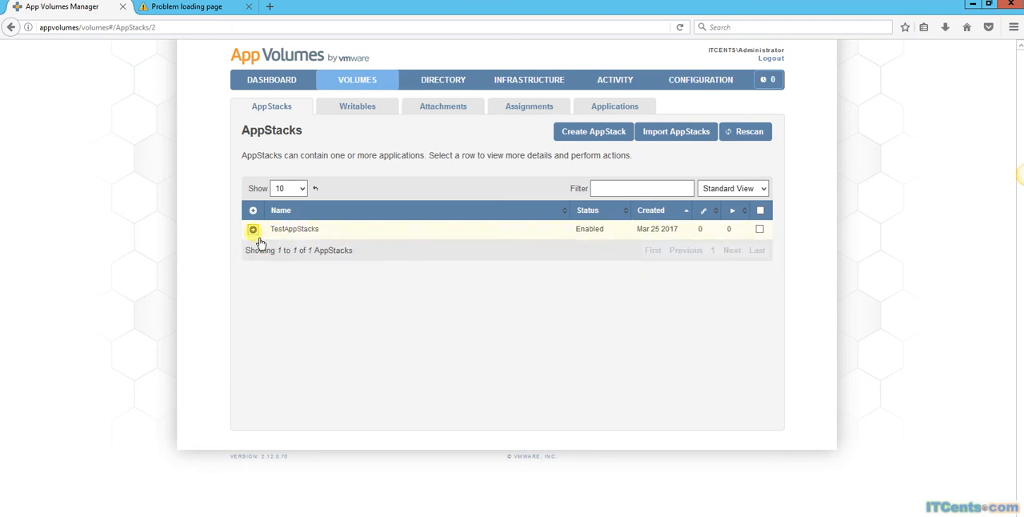
{"action": "left_click", "coordinate": [253, 229]}
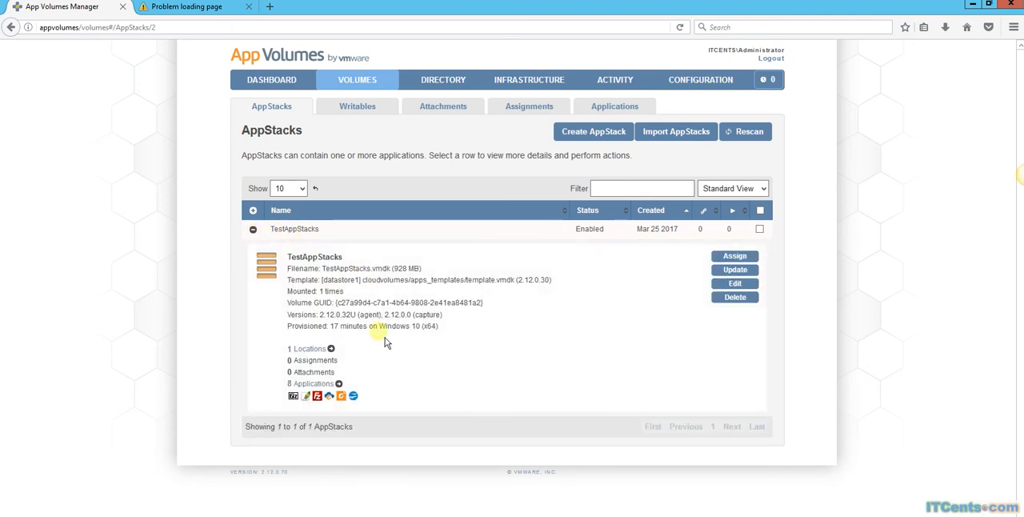
{"action": "mouse_move", "coordinate": [253, 229]}
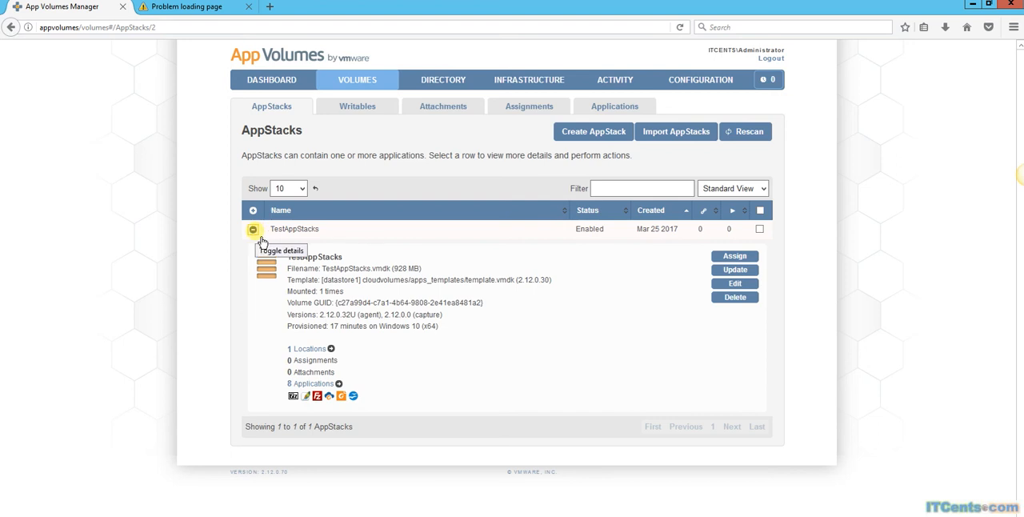
{"action": "mouse_move", "coordinate": [444, 396]}
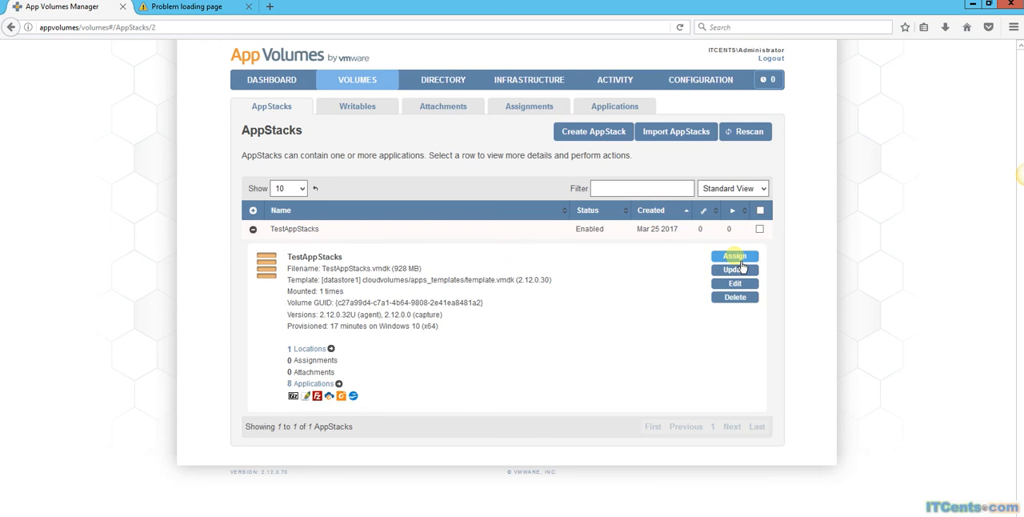
{"action": "mouse_move", "coordinate": [568, 323]}
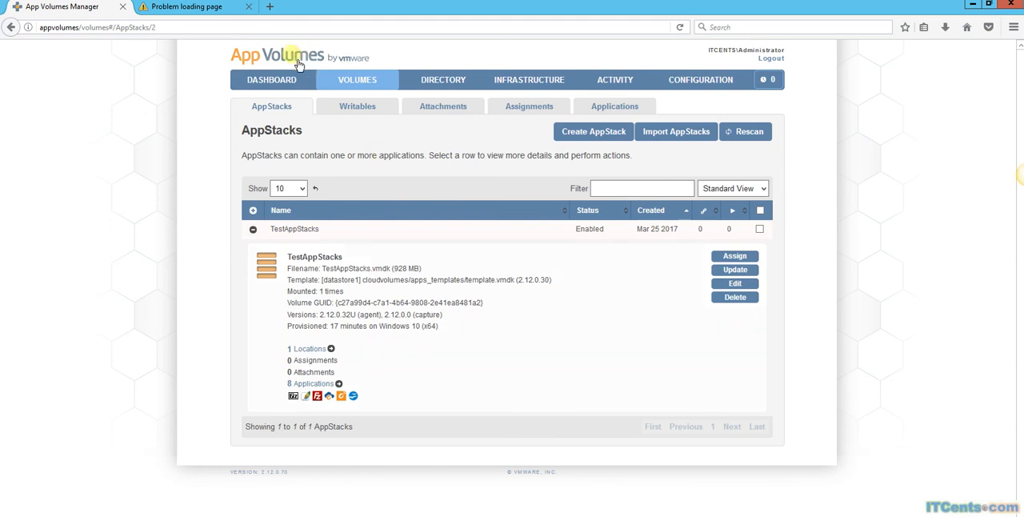
{"action": "mouse_move", "coordinate": [584, 377]}
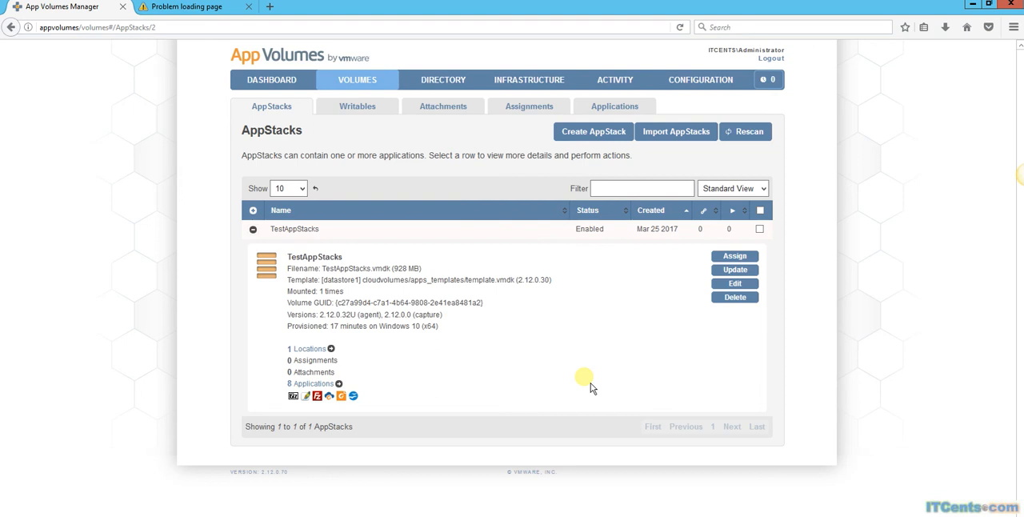
{"action": "mouse_move", "coordinate": [452, 406]}
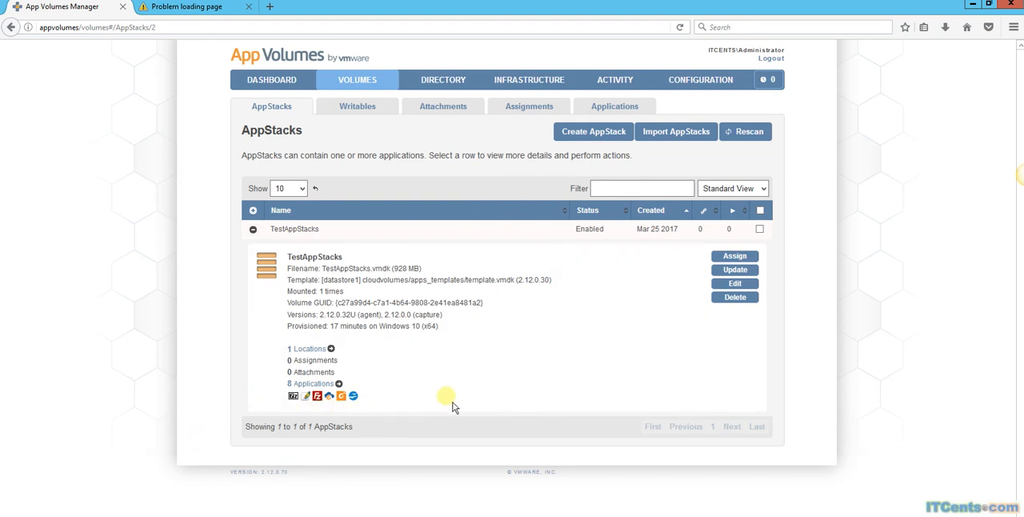
{"action": "mouse_move", "coordinate": [504, 368]}
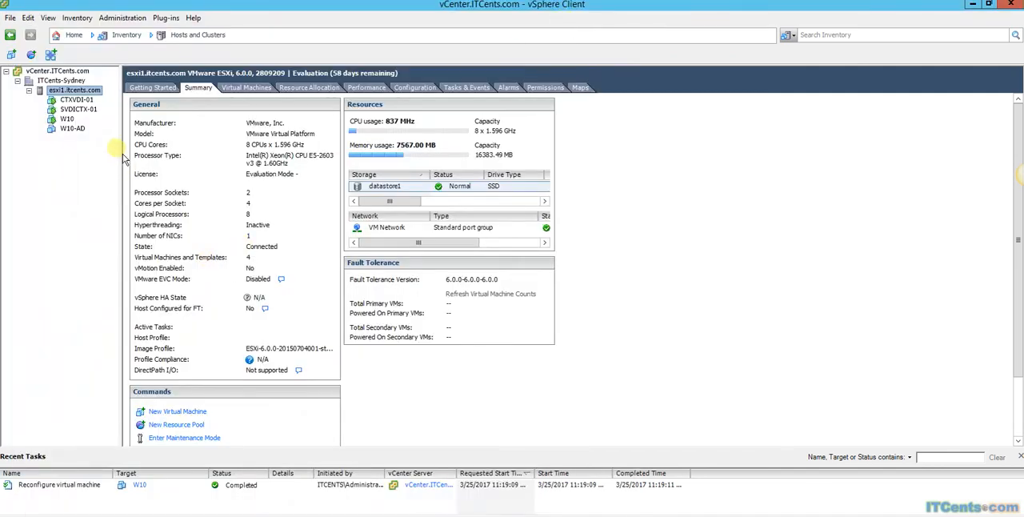
Power on the W10-AD golden image VM and open its console.
{"action": "right_click", "coordinate": [72, 128]}
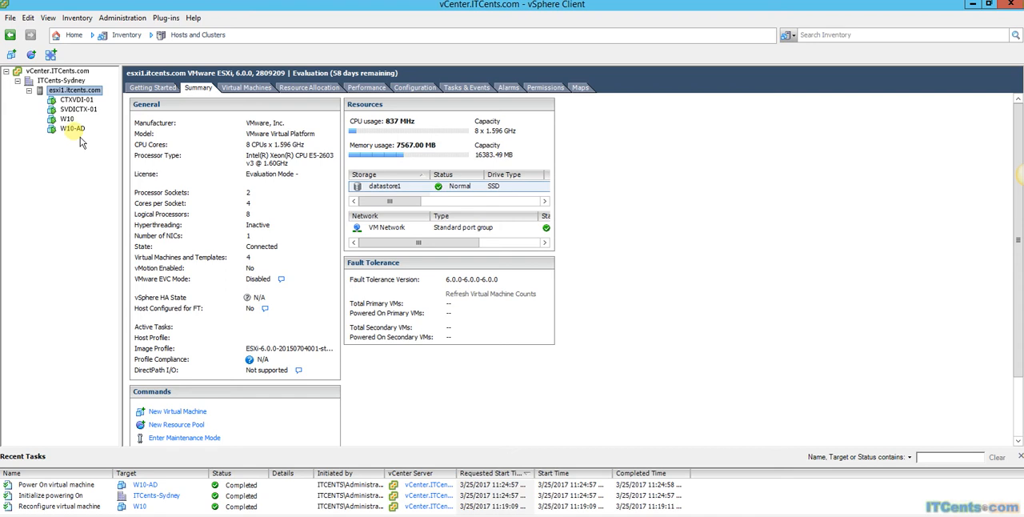
{"action": "right_click", "coordinate": [72, 128]}
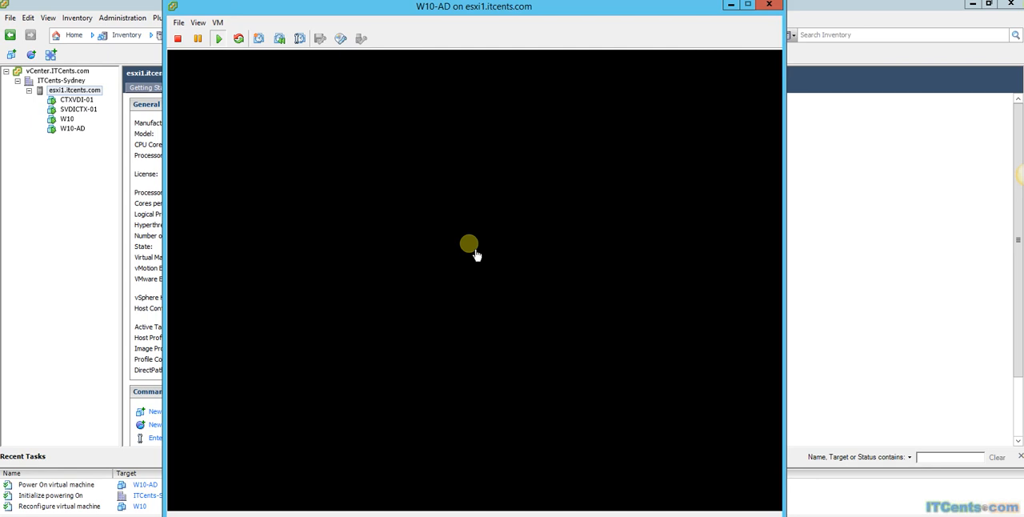
{"action": "mouse_move", "coordinate": [607, 80]}
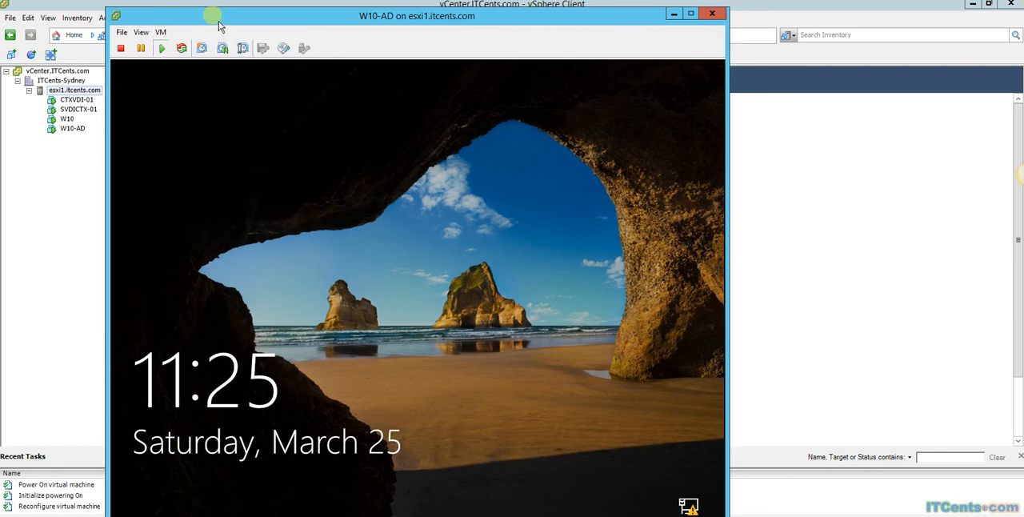
{"action": "mouse_move", "coordinate": [281, 197]}
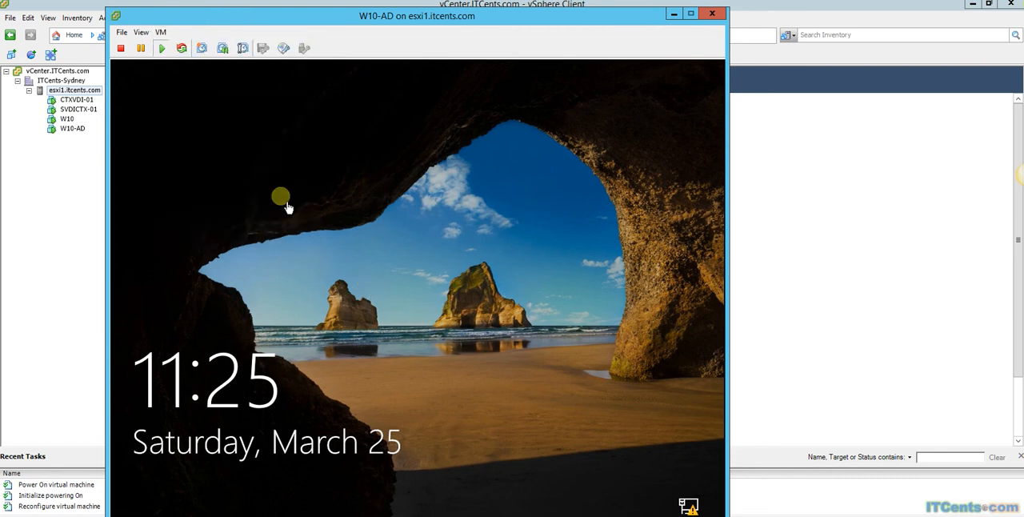
{"action": "mouse_move", "coordinate": [396, 233]}
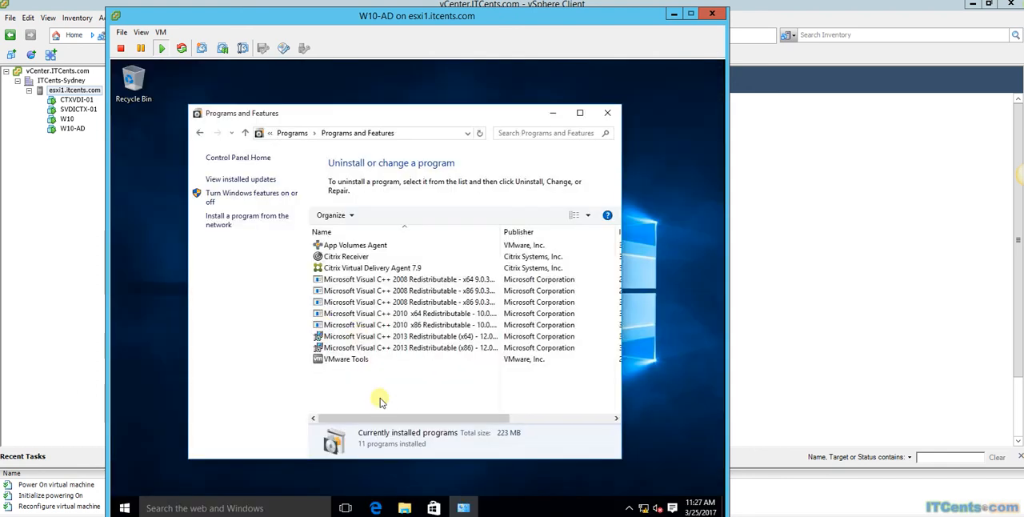
Review W10-AD's installed programs, confirming App Volumes Agent, then close Programs and Features.
{"action": "left_click", "coordinate": [345, 256]}
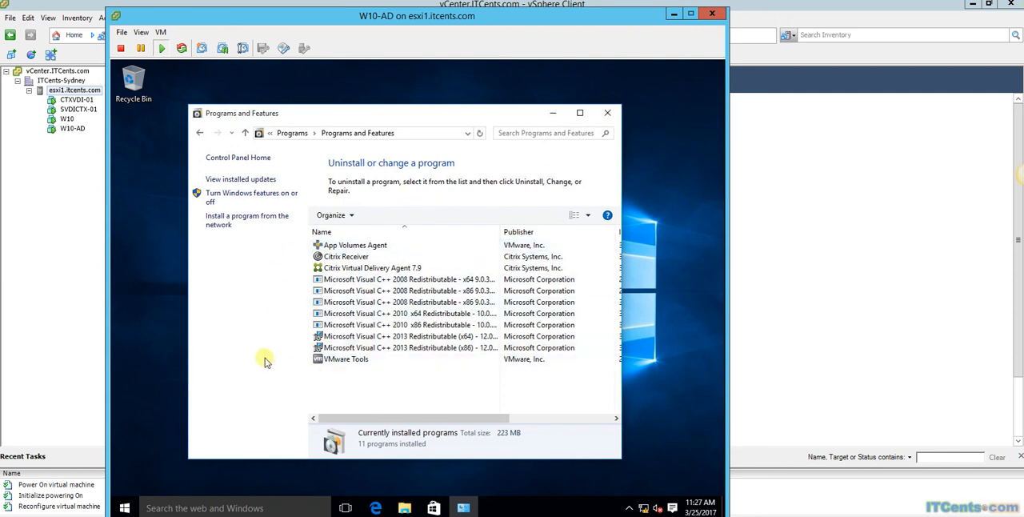
{"action": "left_click", "coordinate": [372, 267]}
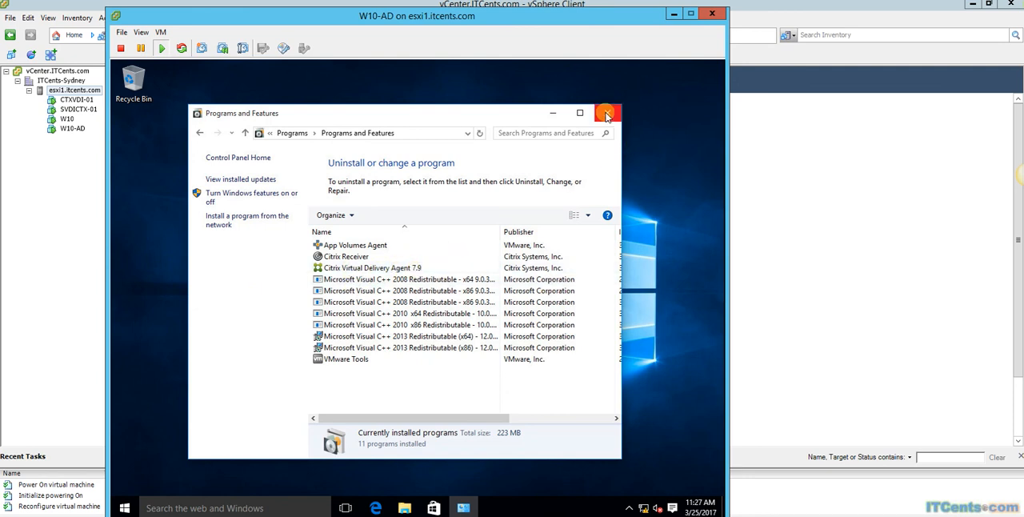
{"action": "left_click", "coordinate": [607, 113]}
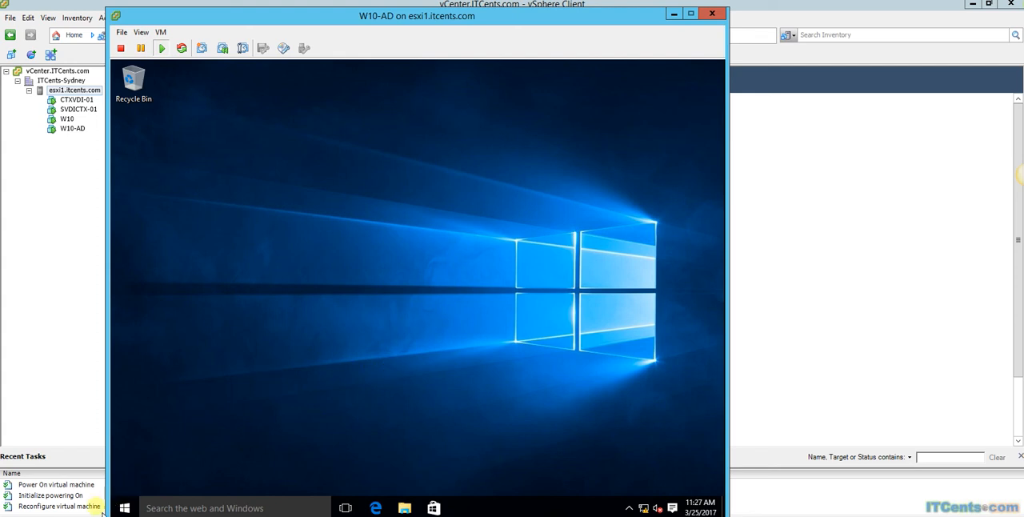
{"action": "left_click", "coordinate": [124, 507]}
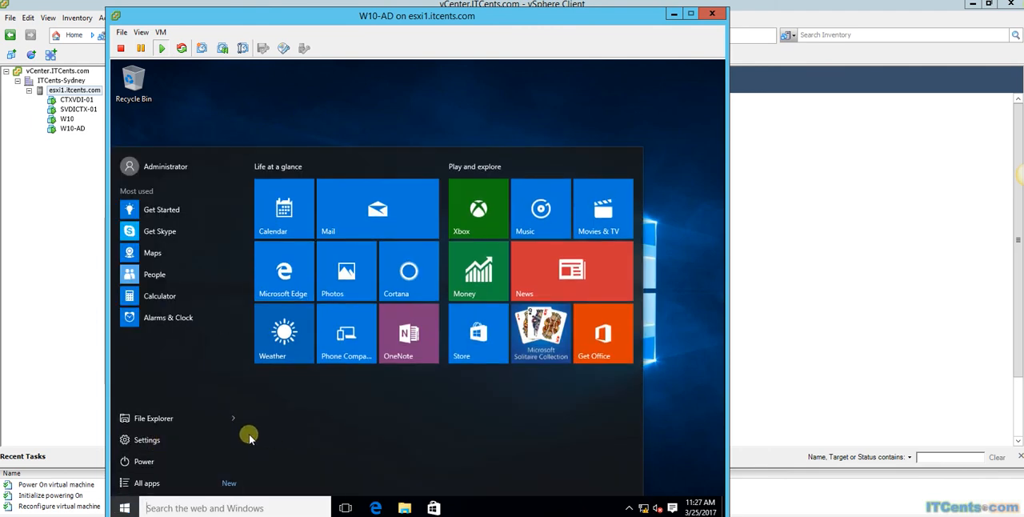
{"action": "mouse_move", "coordinate": [142, 244]}
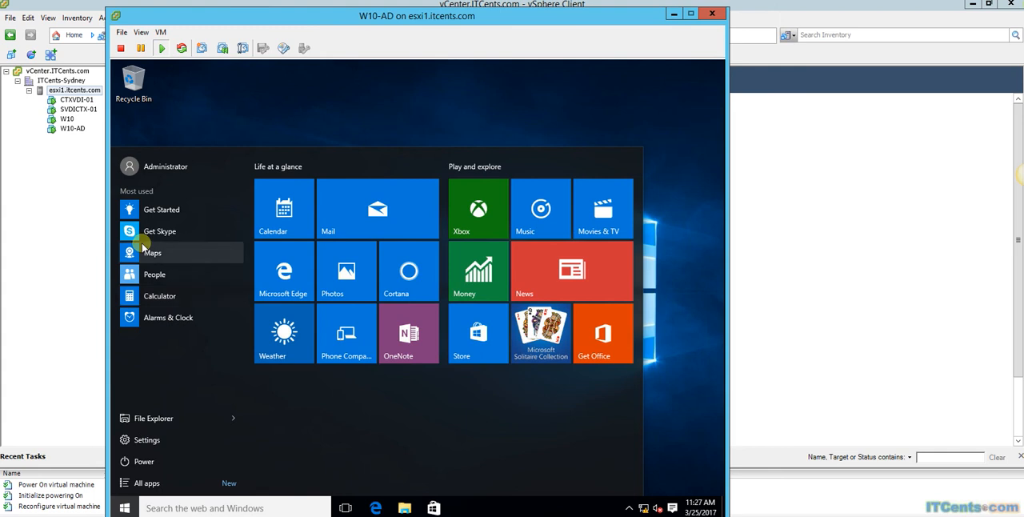
{"action": "mouse_move", "coordinate": [344, 460]}
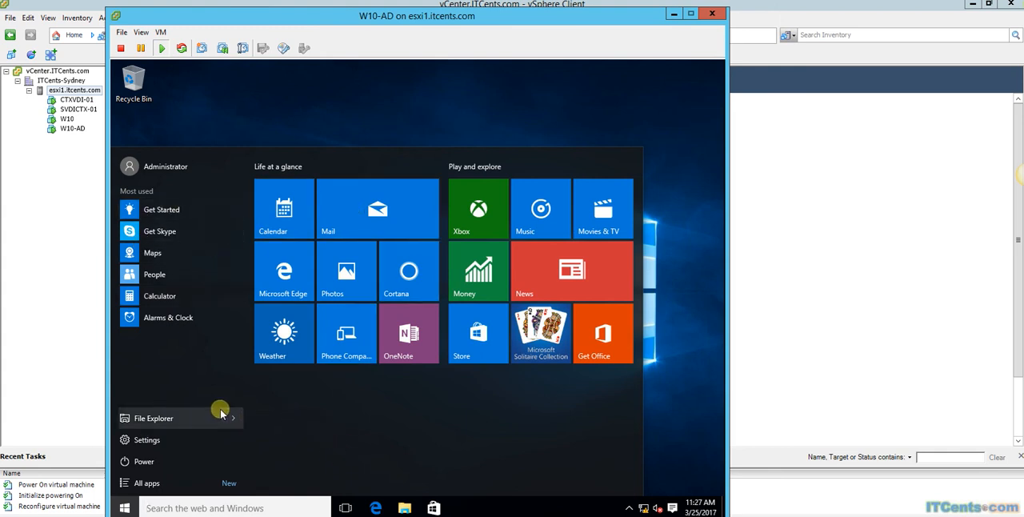
{"action": "mouse_move", "coordinate": [206, 12]}
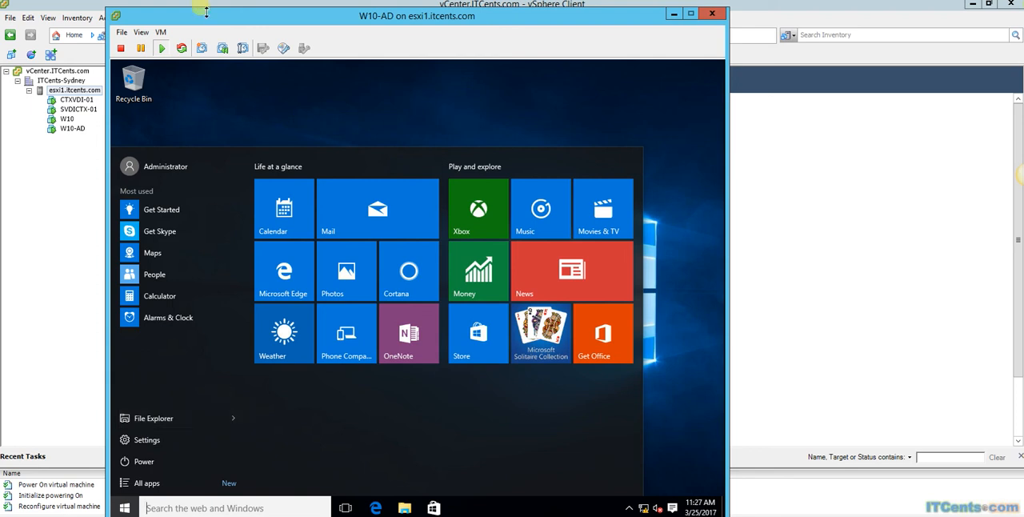
{"action": "mouse_move", "coordinate": [232, 97]}
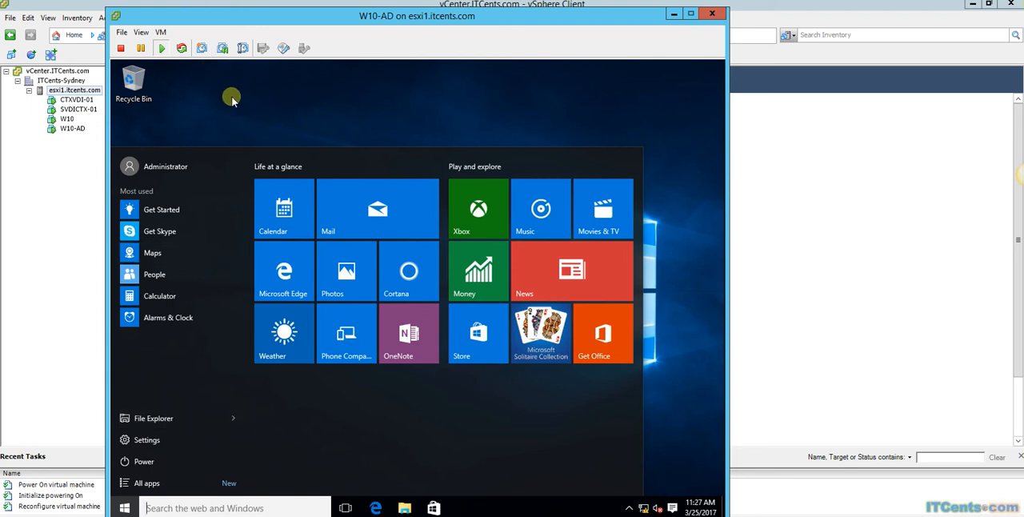
{"action": "mouse_move", "coordinate": [233, 107]}
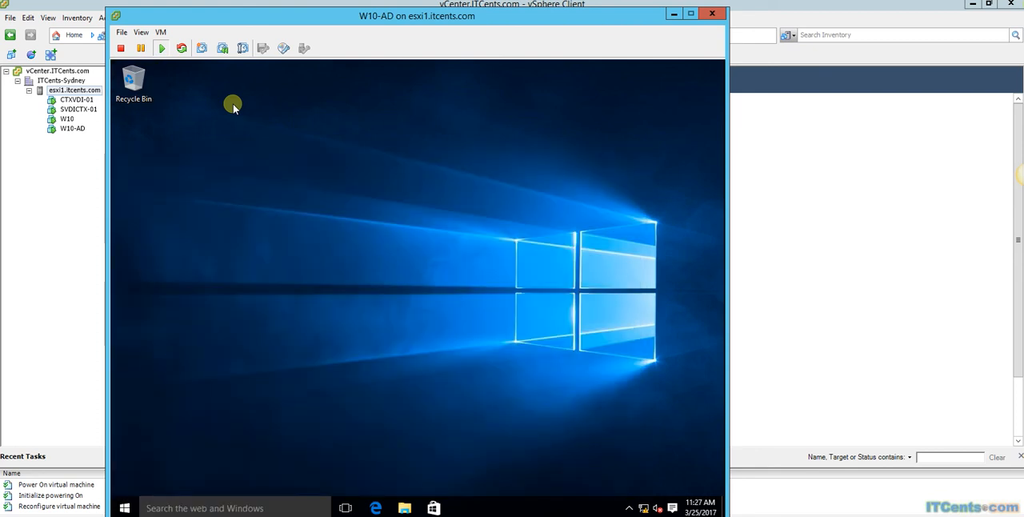
{"action": "mouse_move", "coordinate": [491, 254]}
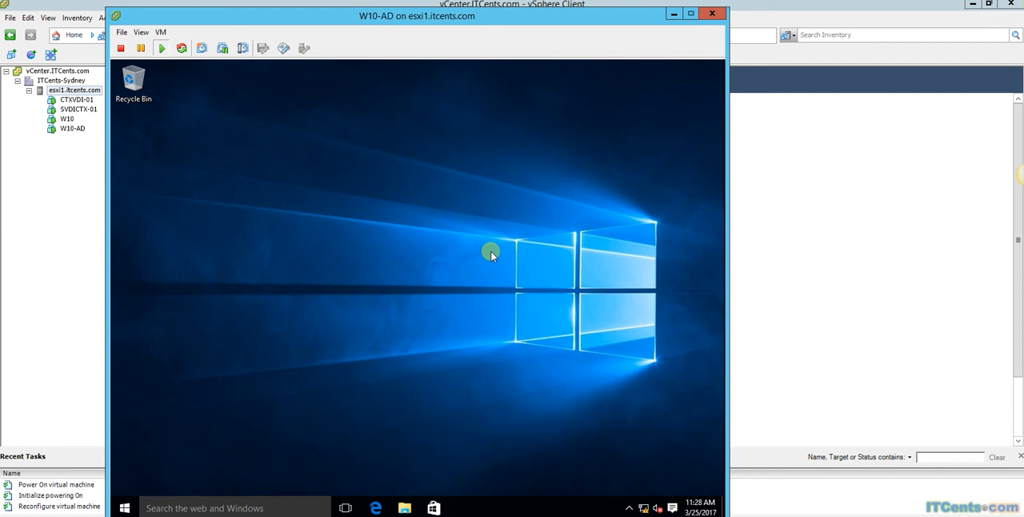
{"action": "mouse_move", "coordinate": [419, 335]}
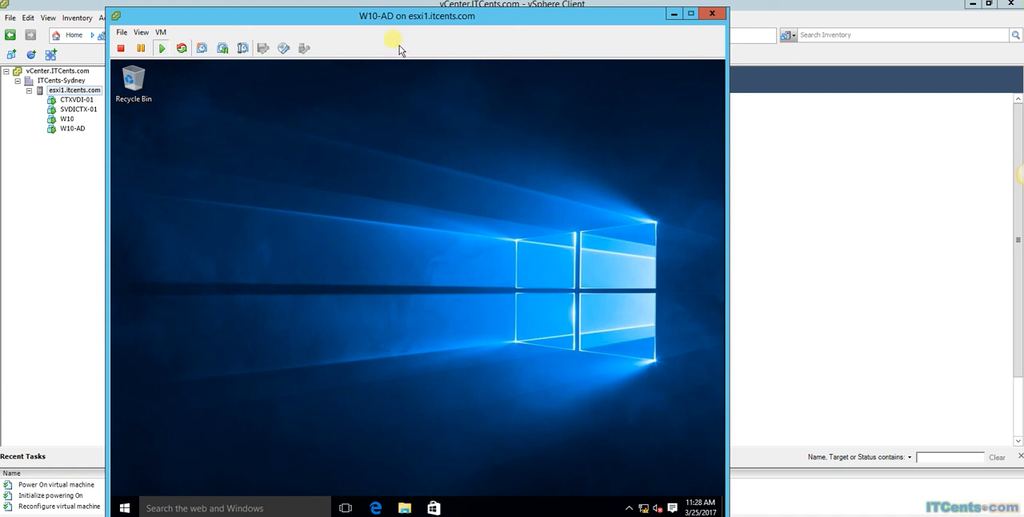
{"action": "mouse_move", "coordinate": [320, 122]}
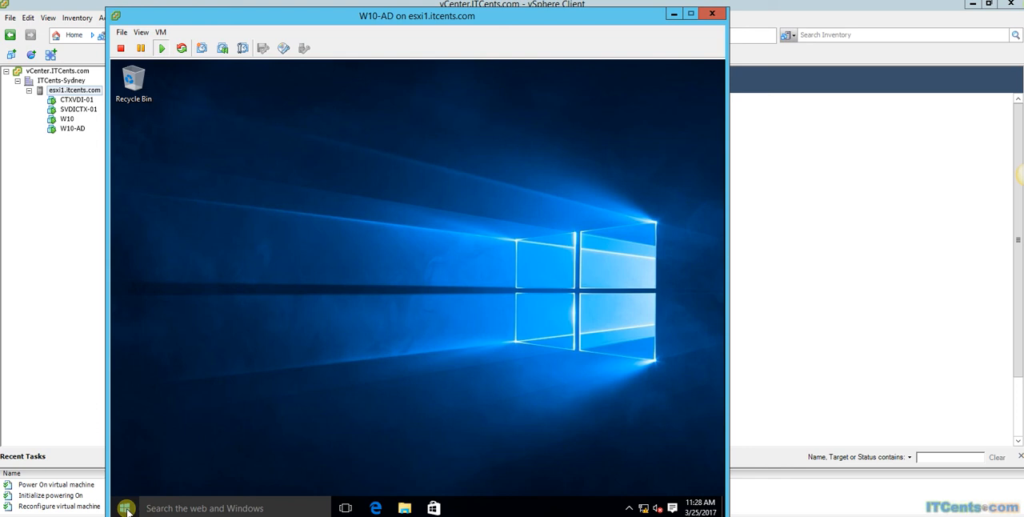
{"action": "mouse_move", "coordinate": [290, 329]}
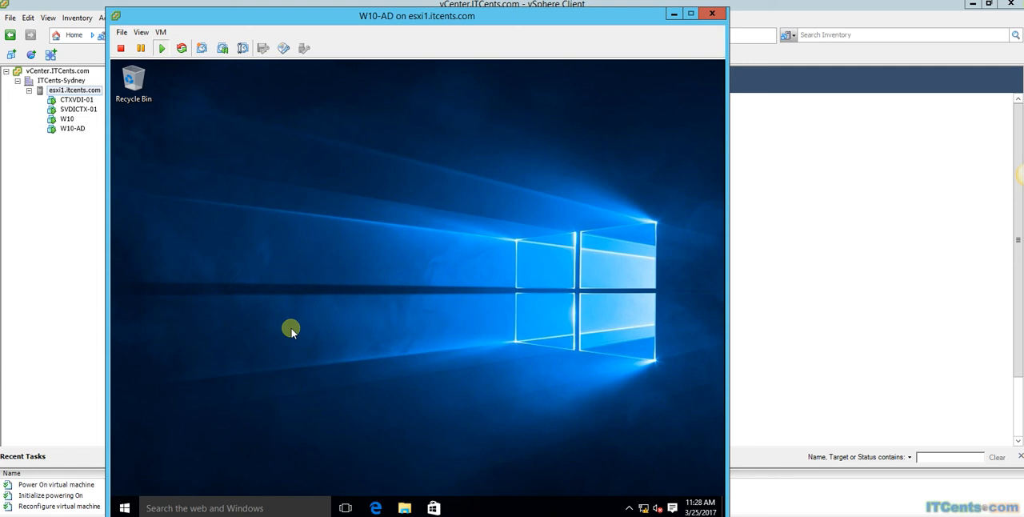
{"action": "mouse_move", "coordinate": [462, 262]}
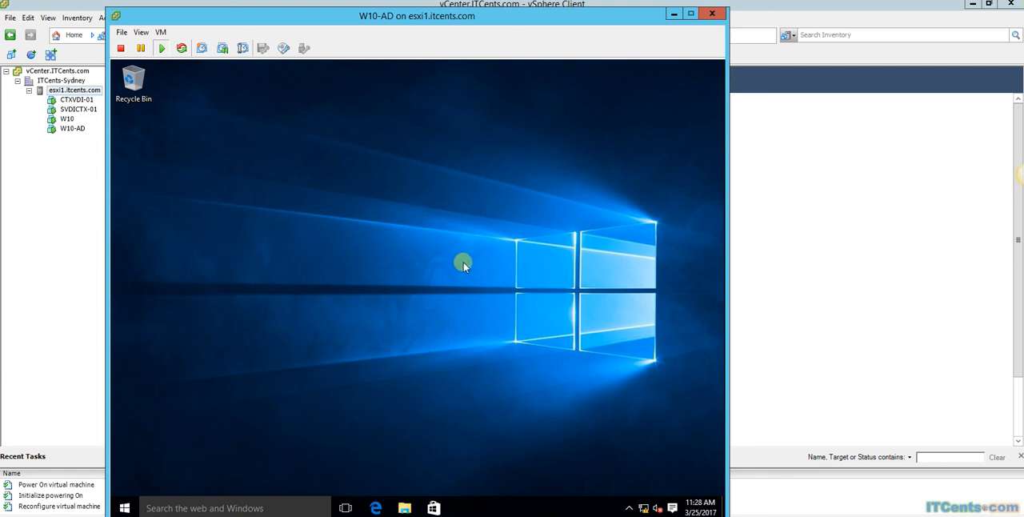
{"action": "mouse_move", "coordinate": [469, 373]}
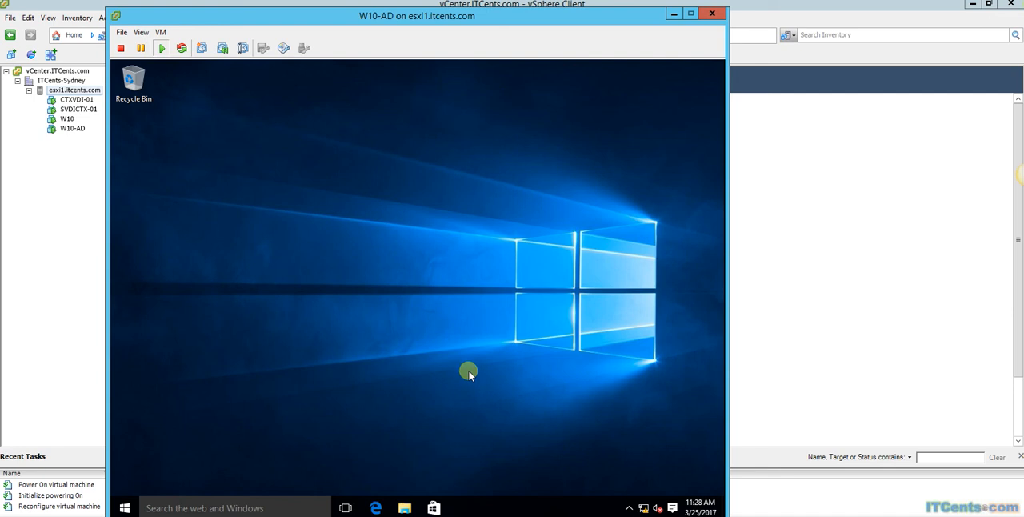
{"action": "mouse_move", "coordinate": [310, 26]}
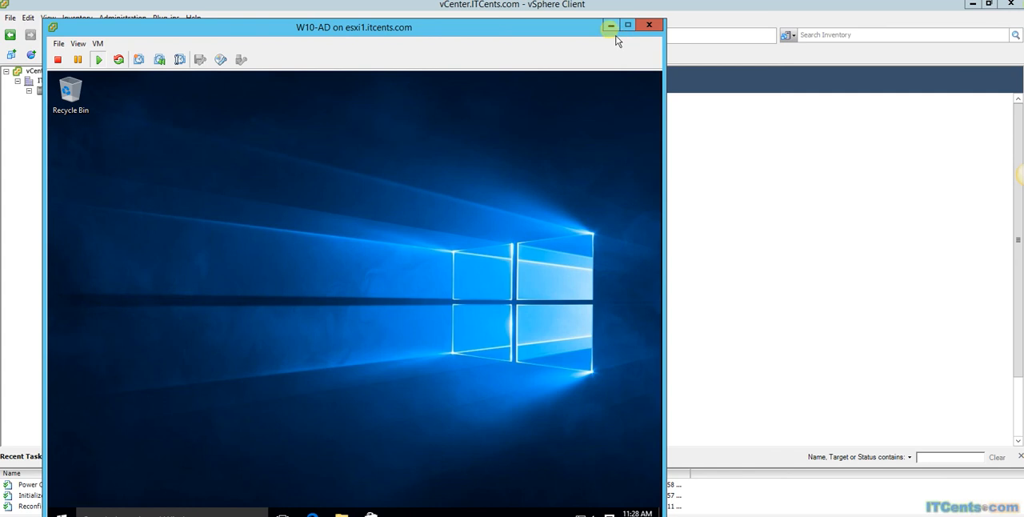
{"action": "mouse_move", "coordinate": [610, 25]}
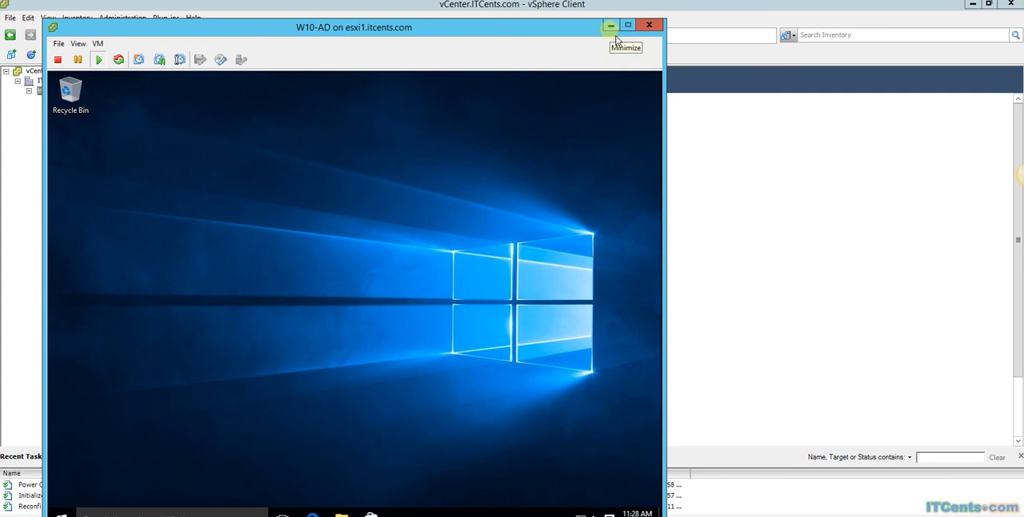